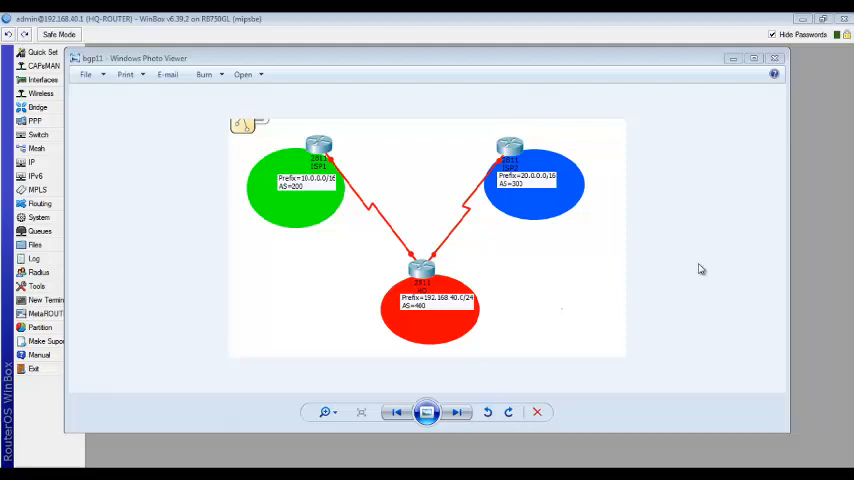
{"action": "mouse_move", "coordinate": [336, 260]}
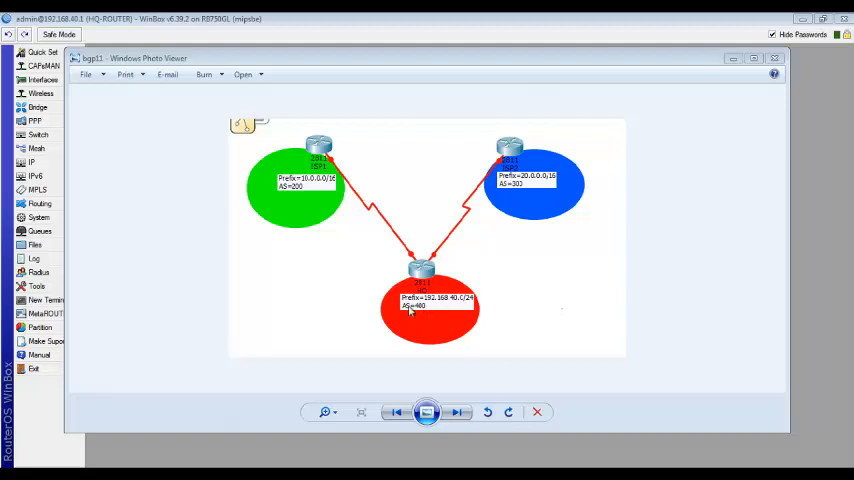
{"action": "mouse_move", "coordinate": [312, 184]}
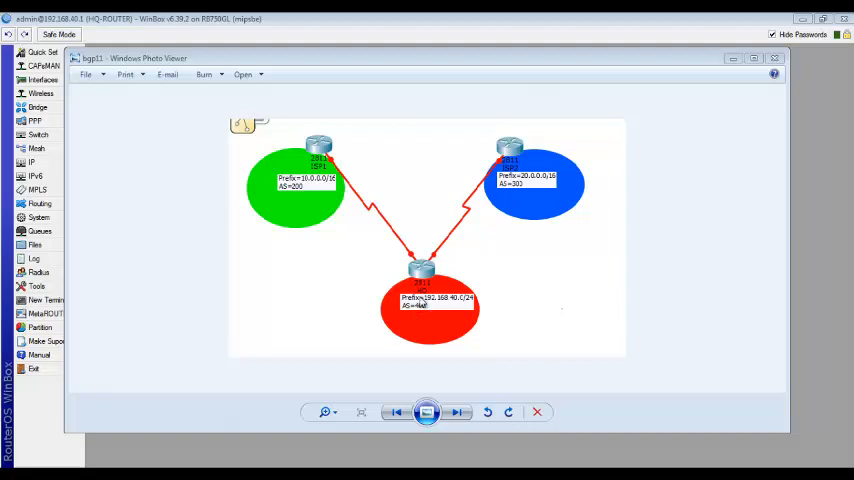
{"action": "mouse_move", "coordinate": [522, 128]}
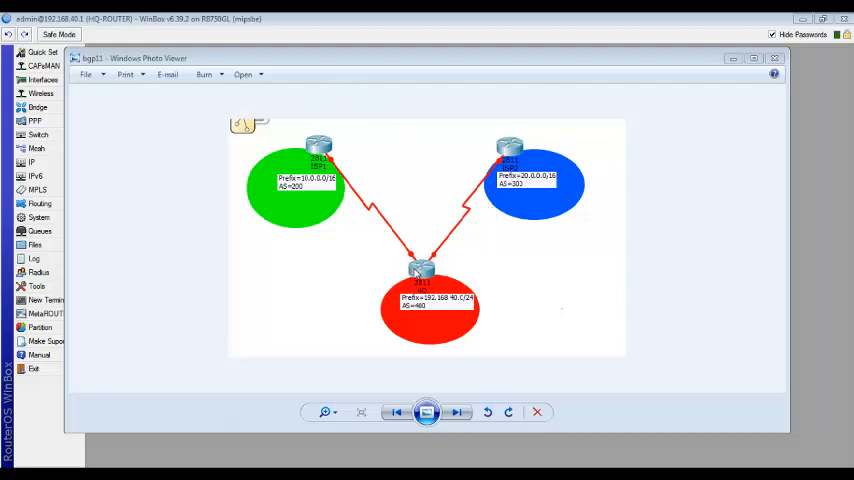
{"action": "mouse_move", "coordinate": [436, 372]}
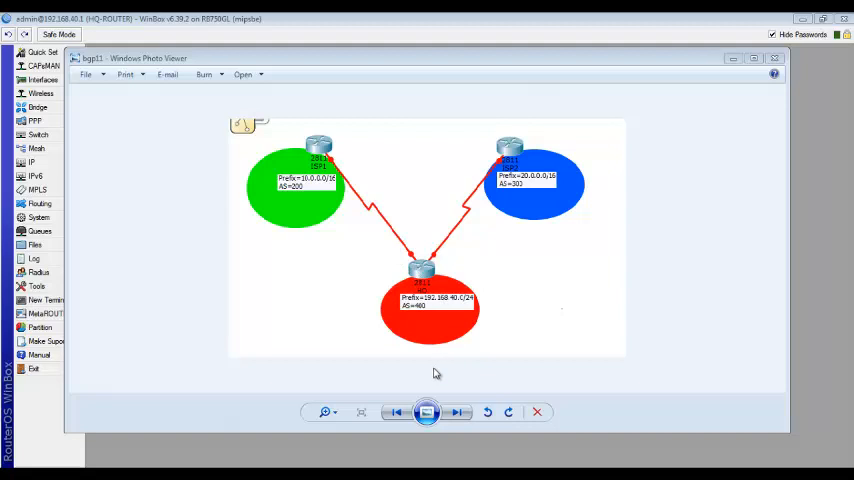
{"action": "mouse_move", "coordinate": [420, 264]}
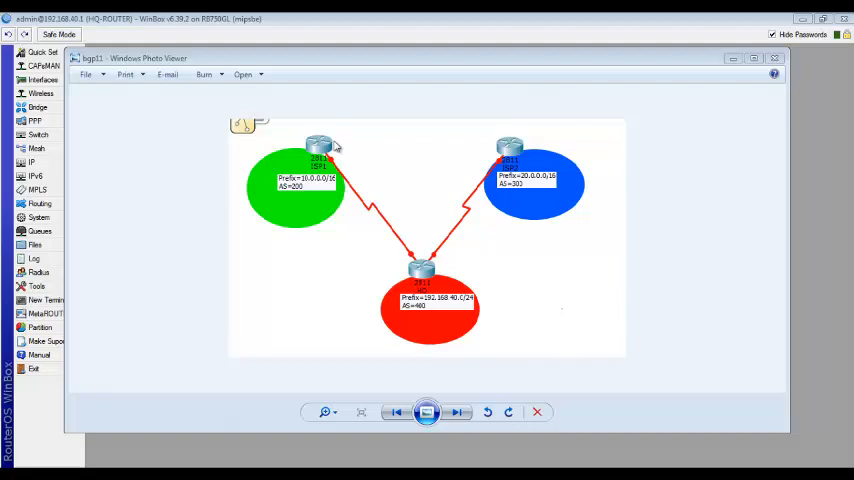
{"action": "mouse_move", "coordinate": [462, 192]}
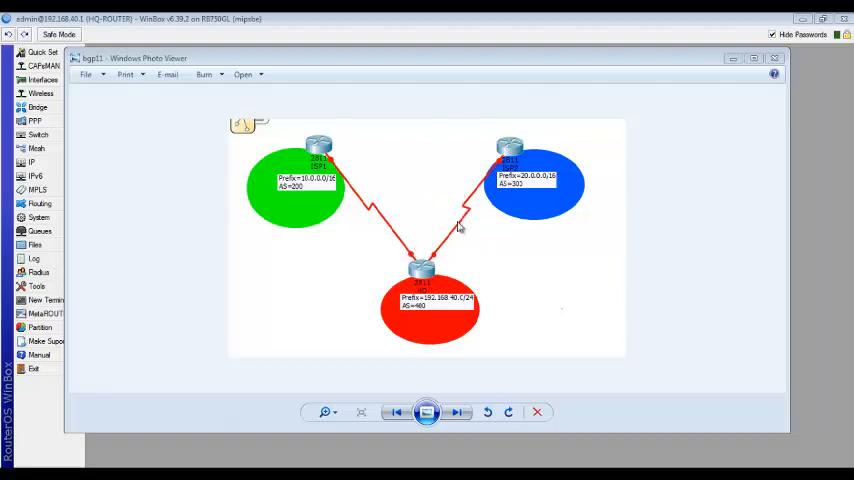
{"action": "mouse_move", "coordinate": [408, 172]}
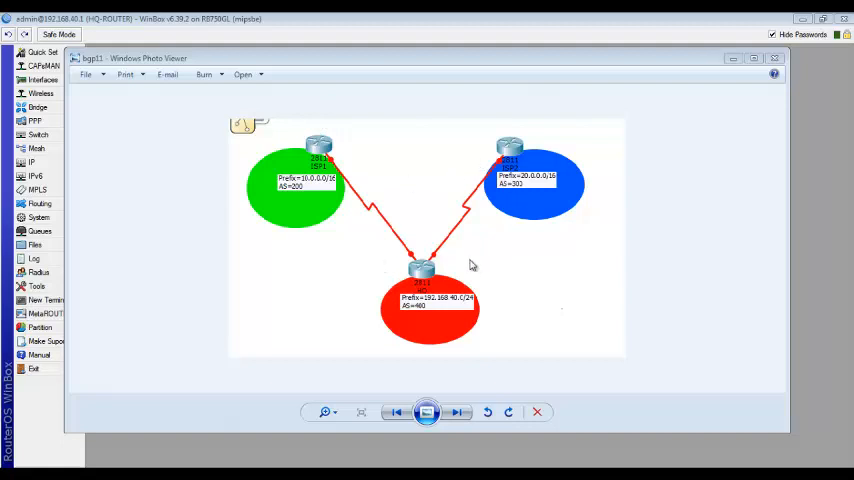
{"action": "mouse_move", "coordinate": [400, 232]}
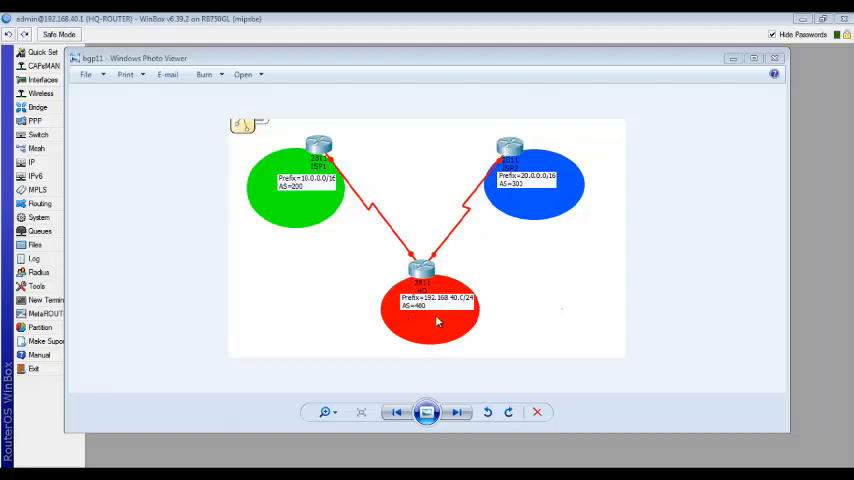
{"action": "mouse_move", "coordinate": [448, 308]}
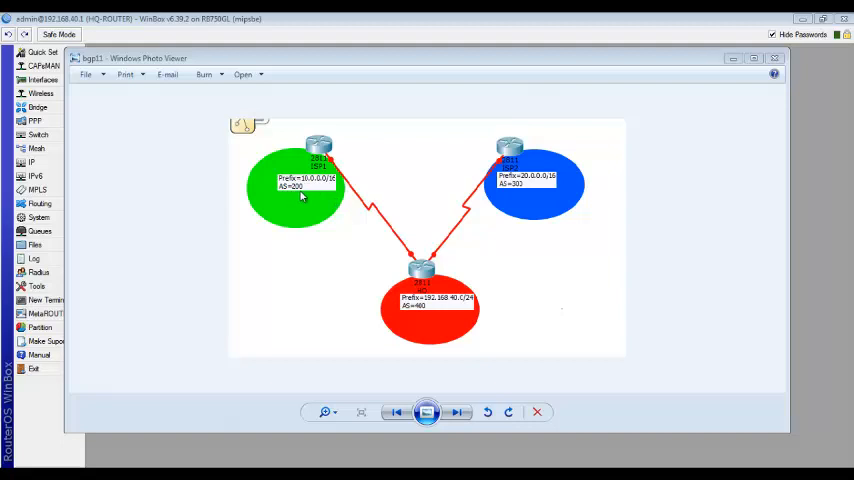
{"action": "mouse_move", "coordinate": [320, 190]}
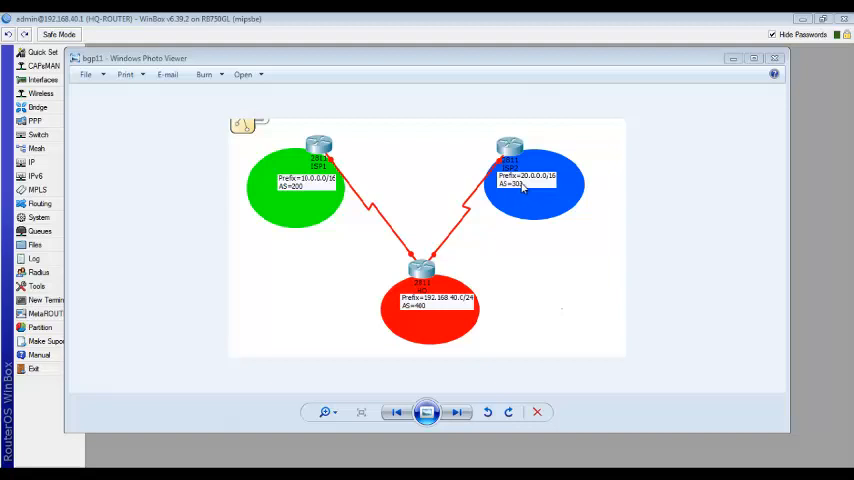
{"action": "mouse_move", "coordinate": [542, 186]}
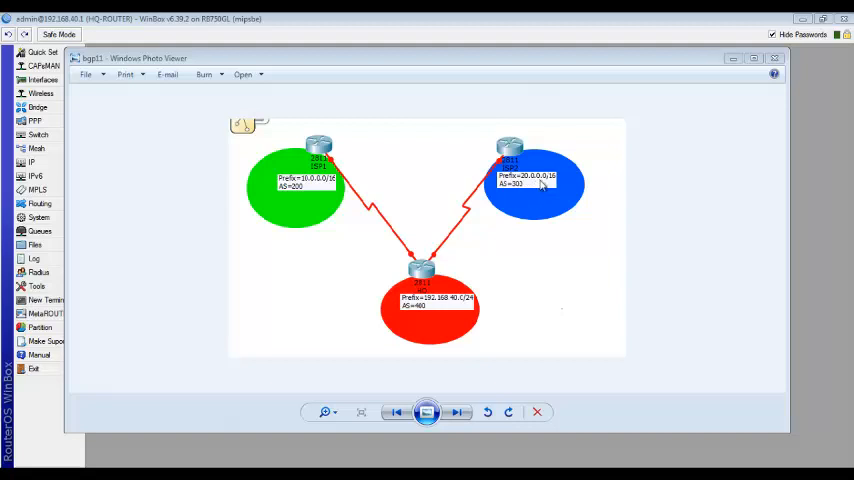
{"action": "mouse_move", "coordinate": [472, 342]}
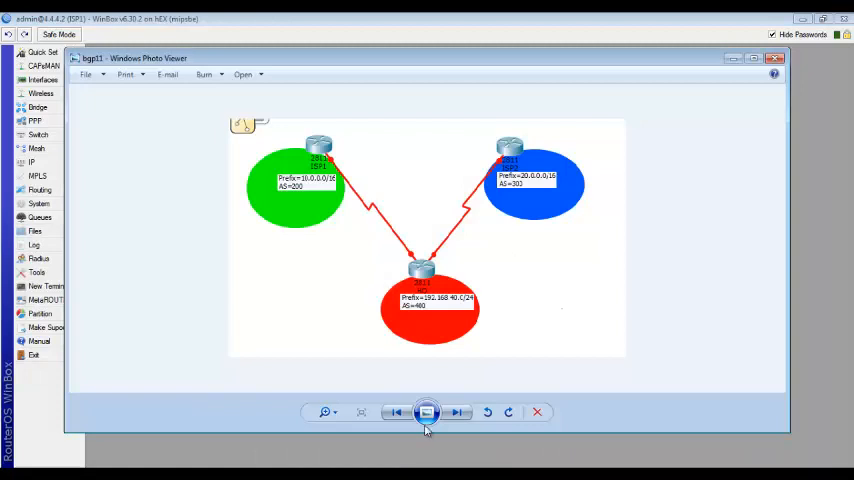
Step: Bring up the window options for the Photo Viewer showing the three-router diagram
{"action": "right_click", "coordinate": [428, 412]}
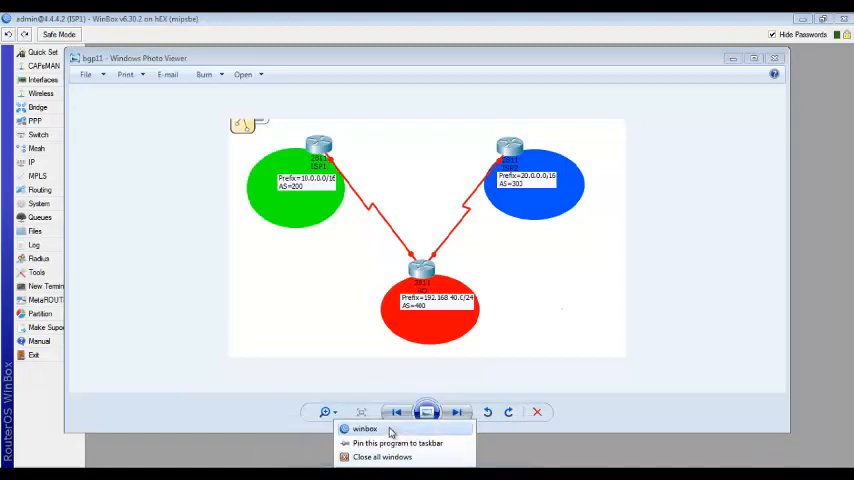
Step: Close the diagram windows and show the empty Routing Filters list on R1-ROUTER
{"action": "left_click", "coordinate": [448, 260]}
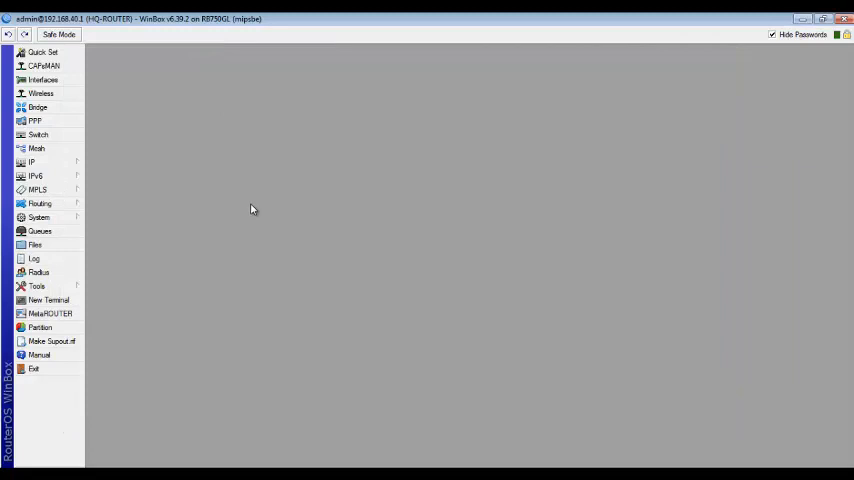
{"action": "mouse_move", "coordinate": [214, 196]}
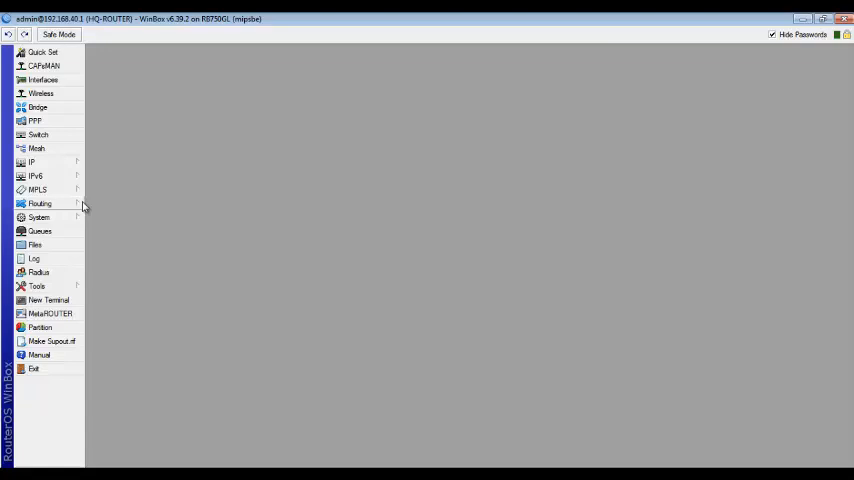
{"action": "mouse_move", "coordinate": [72, 206]}
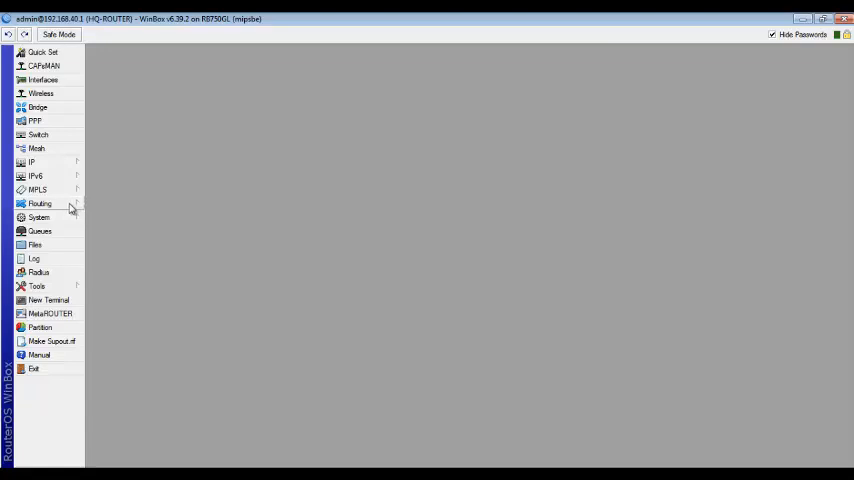
{"action": "left_click", "coordinate": [40, 204]}
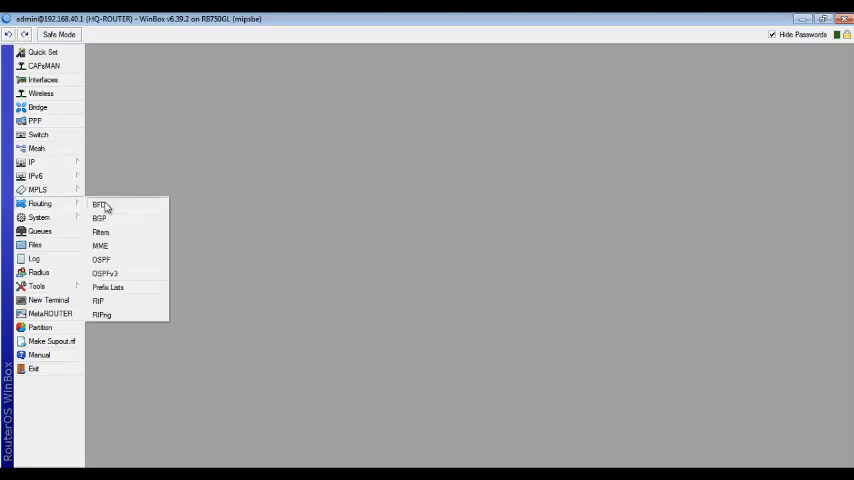
{"action": "mouse_move", "coordinate": [58, 204]}
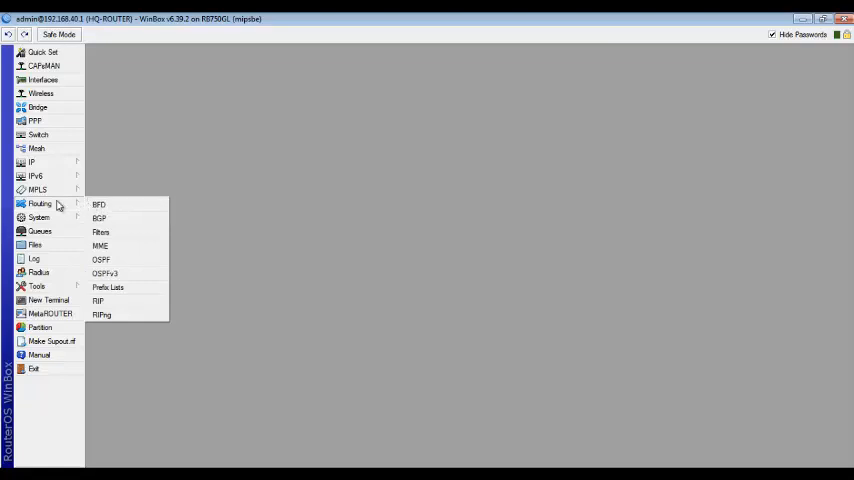
{"action": "mouse_move", "coordinate": [116, 238]}
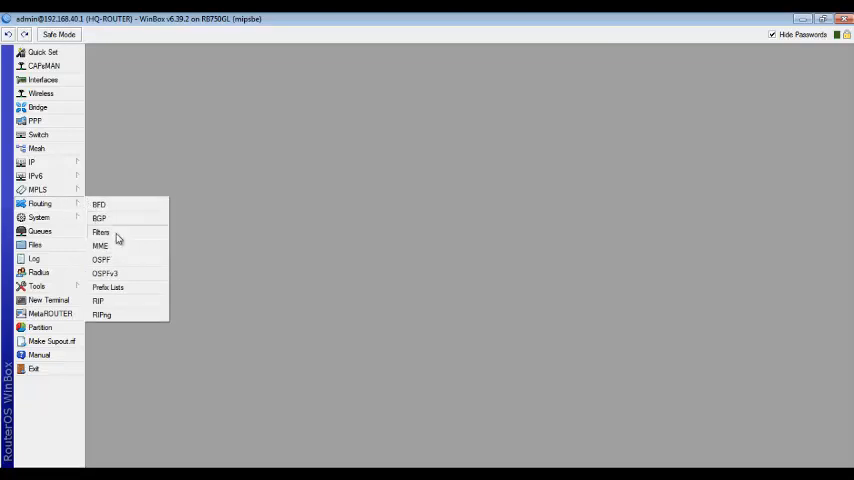
{"action": "left_click", "coordinate": [100, 232]}
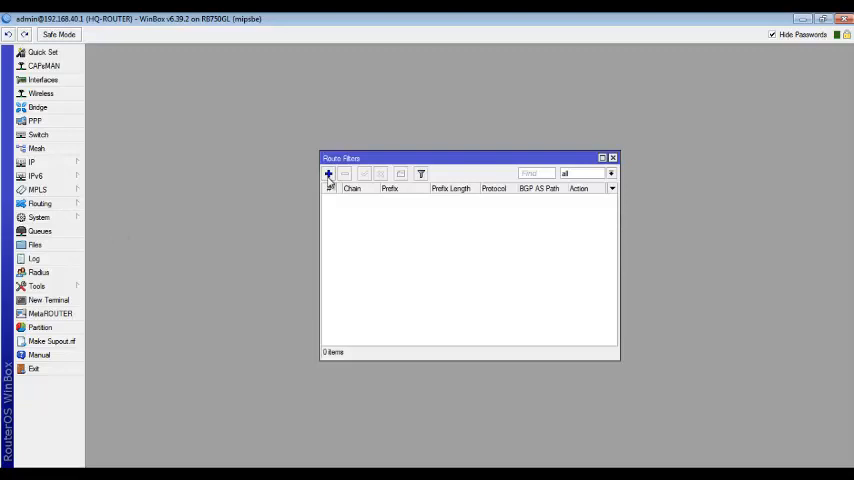
Step: Create a route filter draft with chain ABC-OUT matching prefix 192.168.40.0/24
{"action": "left_click", "coordinate": [328, 174]}
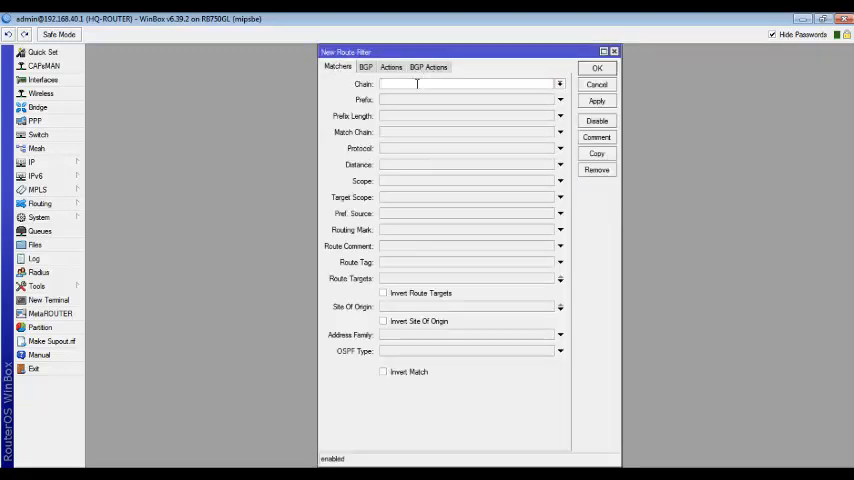
{"action": "type", "text": "ABC-OUT"}
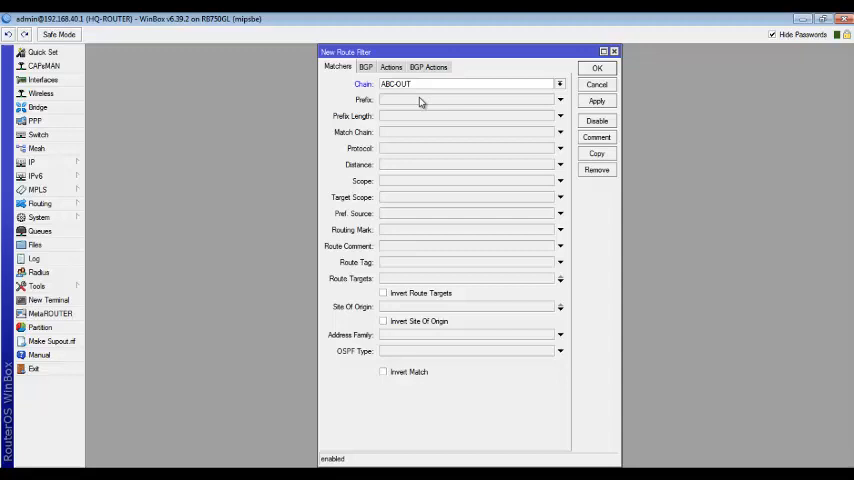
{"action": "left_click", "coordinate": [384, 100]}
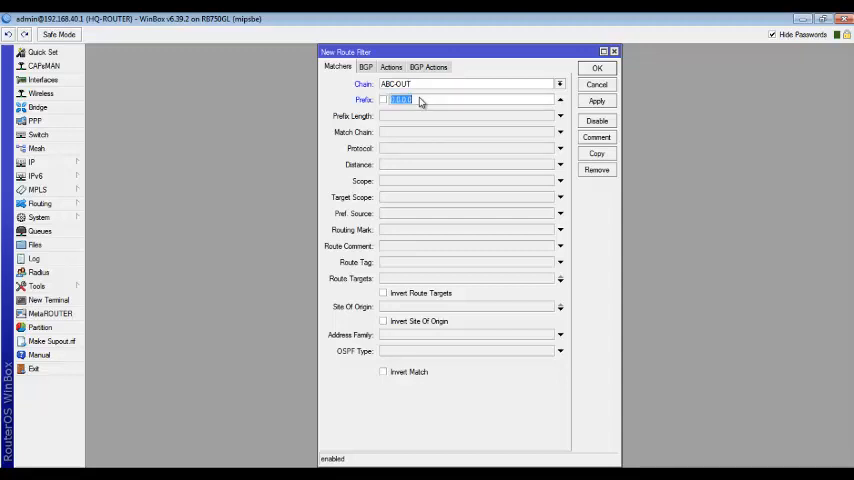
{"action": "type", "text": "192.168.40.0/24"}
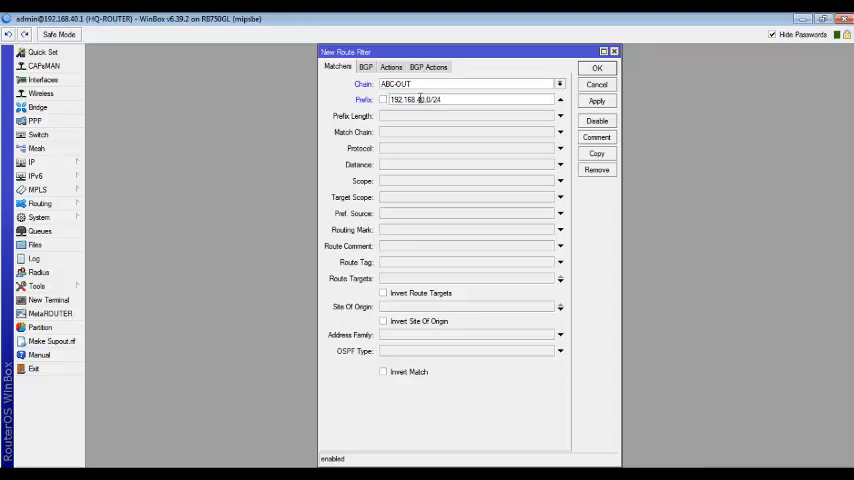
{"action": "left_click", "coordinate": [384, 292]}
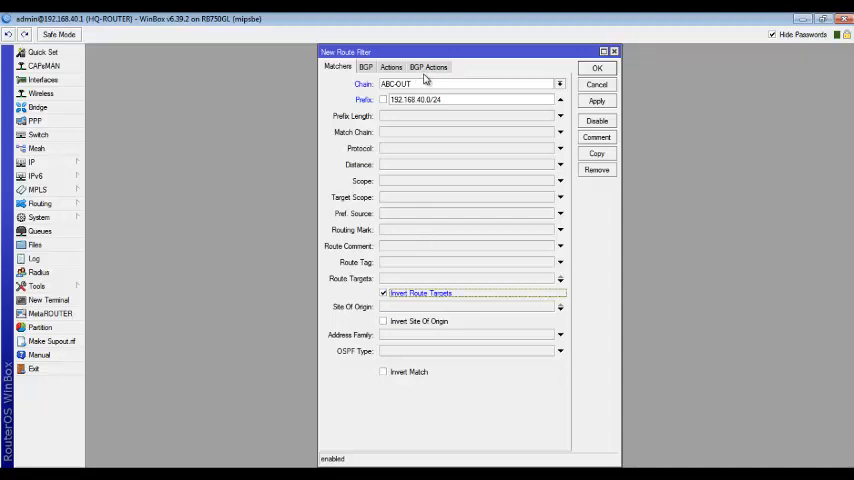
{"action": "left_click", "coordinate": [428, 66]}
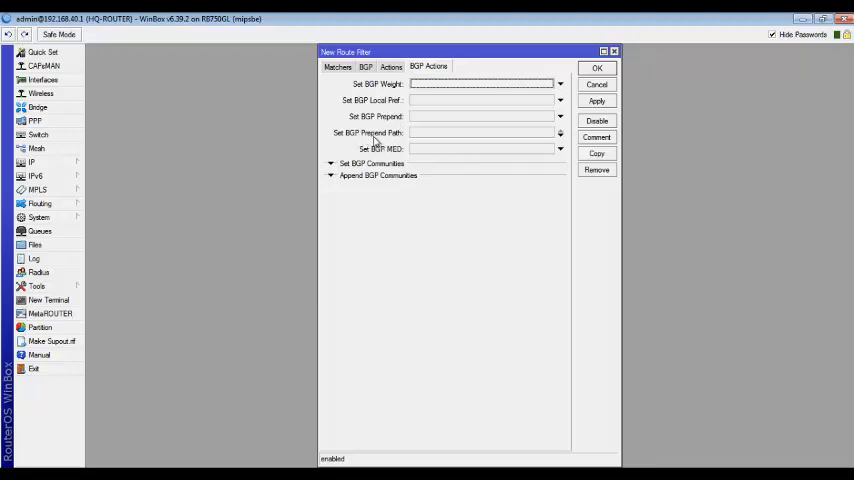
Step: Set BGP prepend path 400 twice on the ABC-OUT filter and save it
{"action": "left_click", "coordinate": [484, 132]}
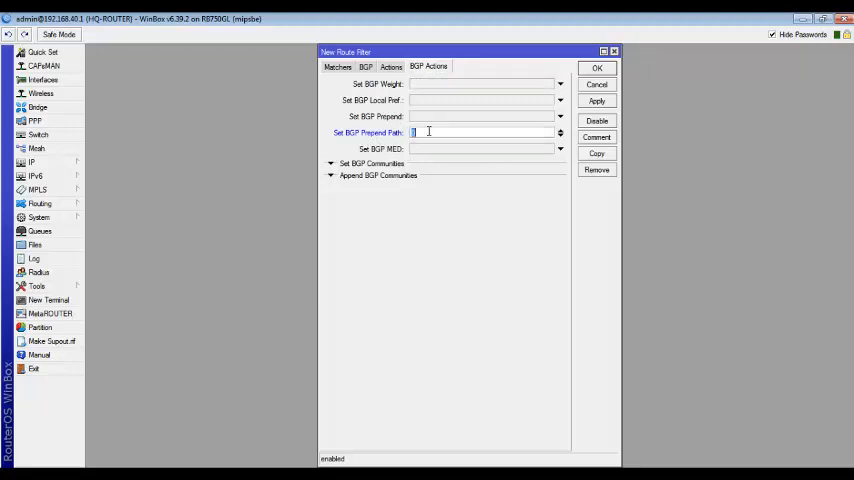
{"action": "type", "text": "400"}
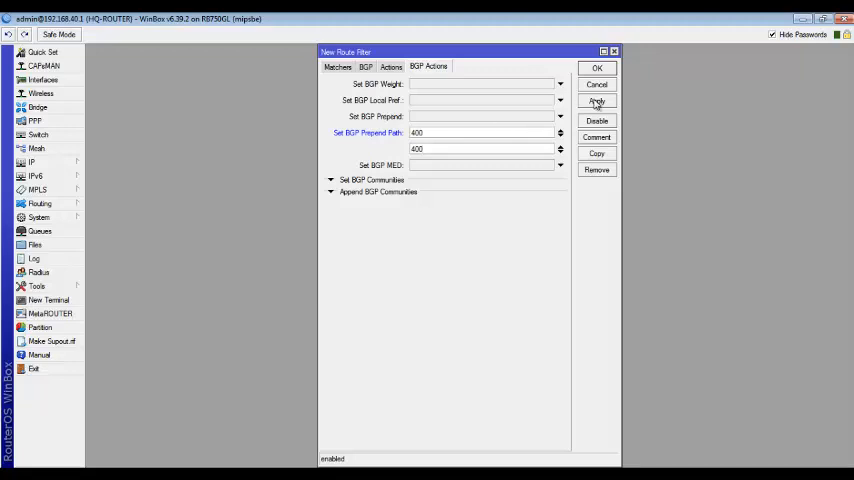
{"action": "left_click", "coordinate": [596, 68]}
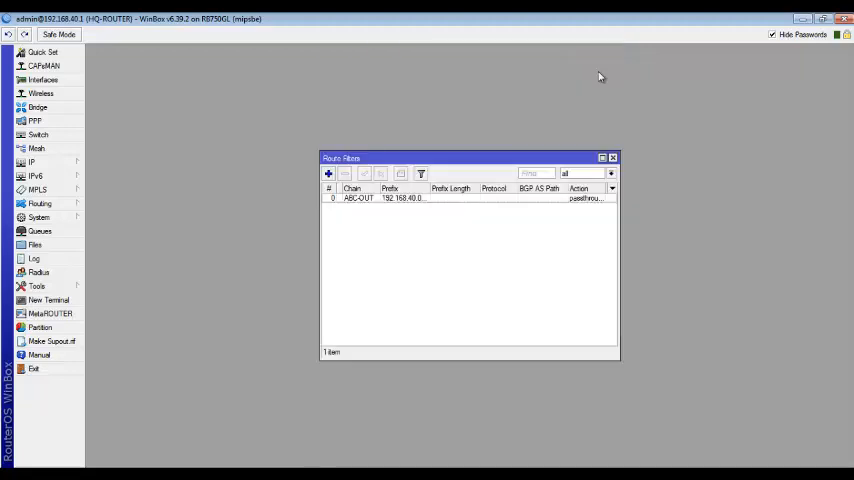
Step: Show the BGP settings and select the default instance with AS 400
{"action": "left_click", "coordinate": [612, 156]}
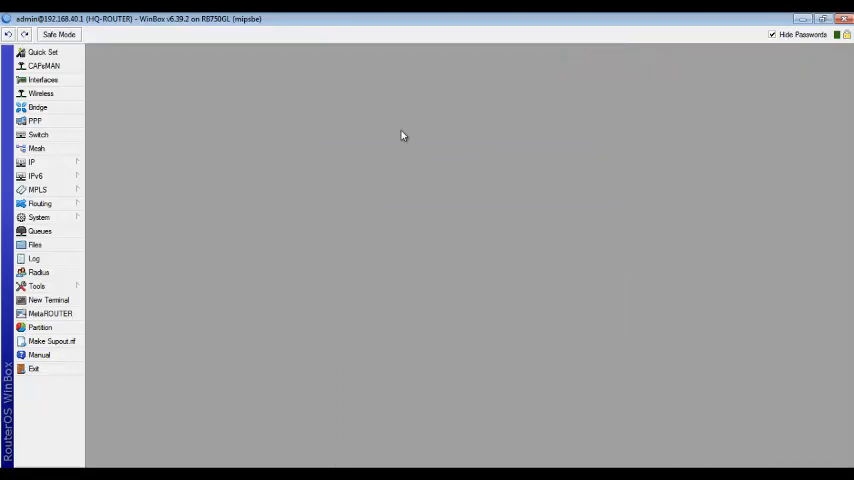
{"action": "mouse_move", "coordinate": [40, 204]}
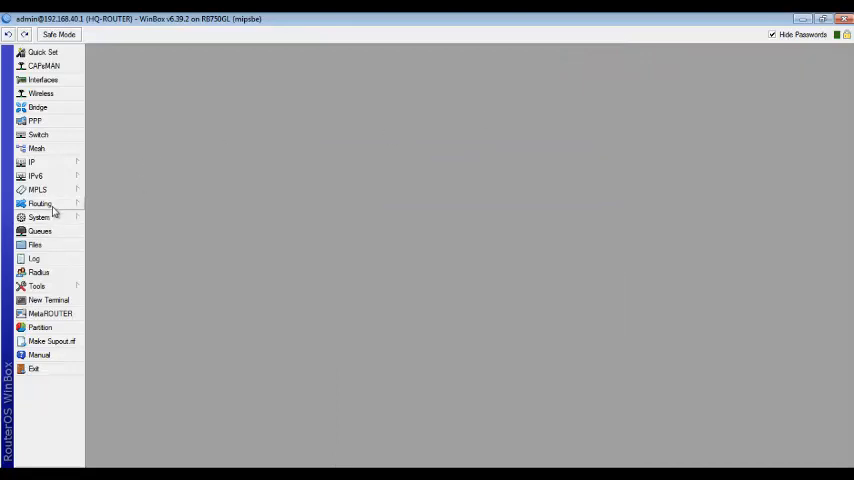
{"action": "left_click", "coordinate": [40, 204]}
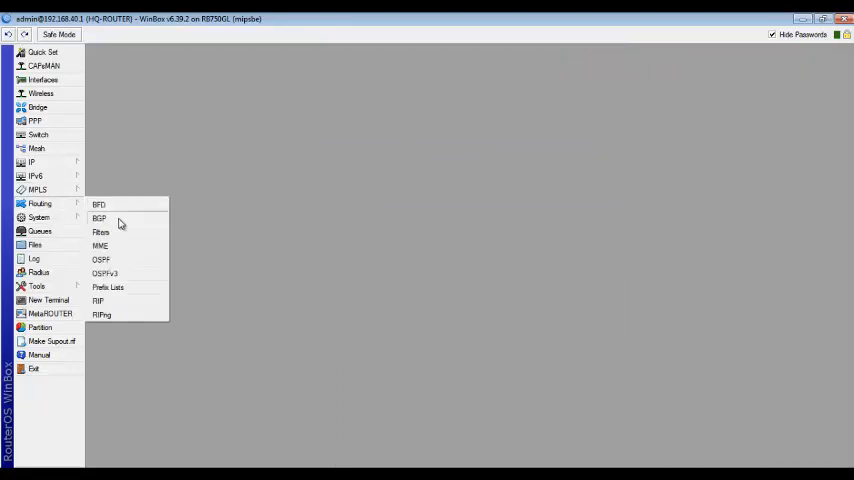
{"action": "left_click", "coordinate": [100, 218]}
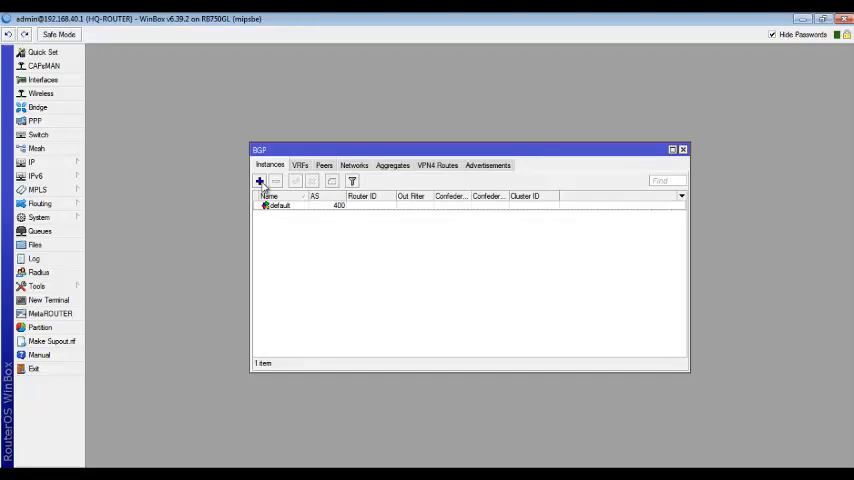
{"action": "left_click", "coordinate": [260, 180]}
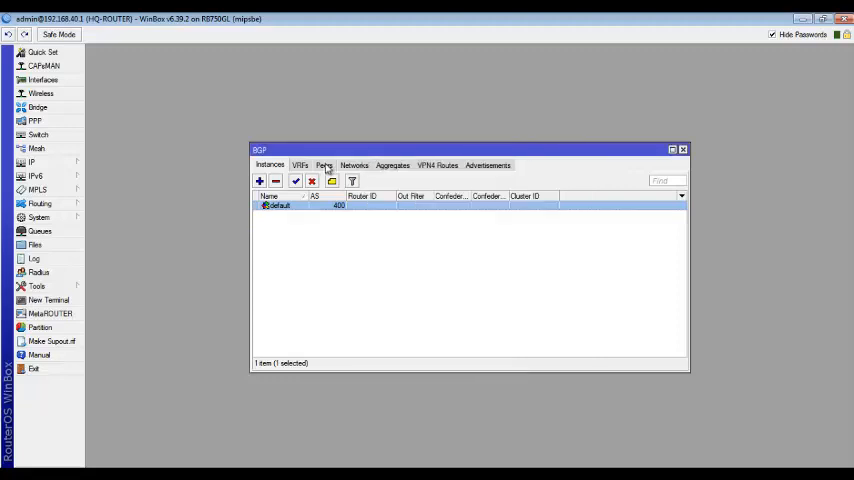
Step: Start BGP peer peer1 with remote address 4.4.4.2 and remote AS 200
{"action": "left_click", "coordinate": [260, 180]}
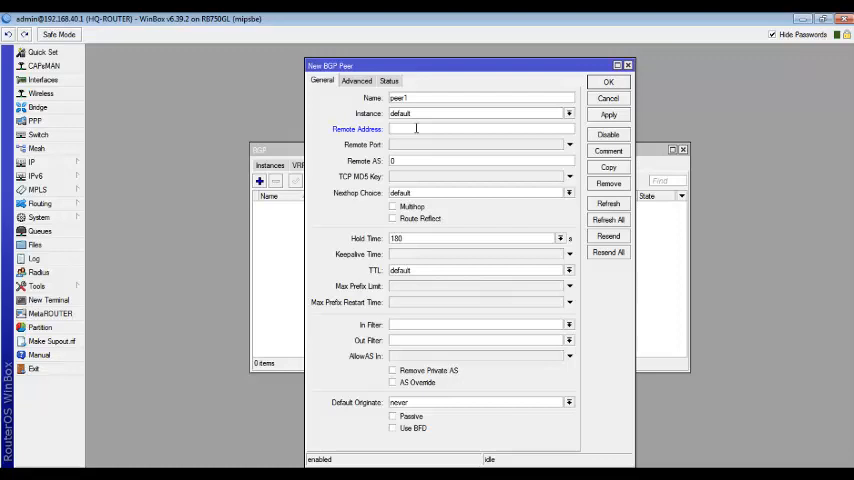
{"action": "type", "text": "4.4.4."}
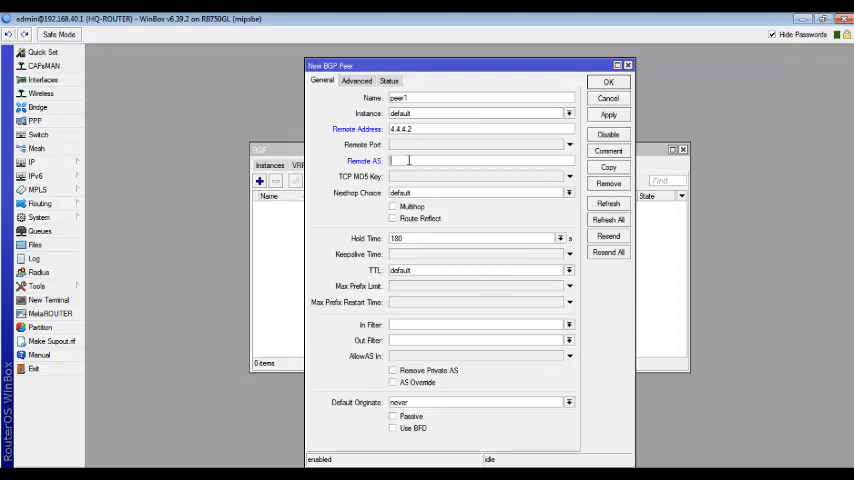
{"action": "type", "text": "200"}
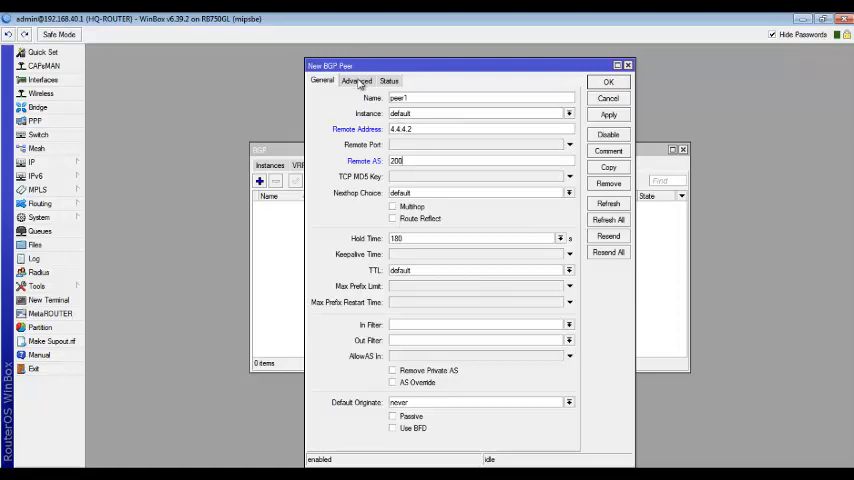
Step: Set peer1's update source to ether4, save it, and show the empty Networks list
{"action": "left_click", "coordinate": [356, 80]}
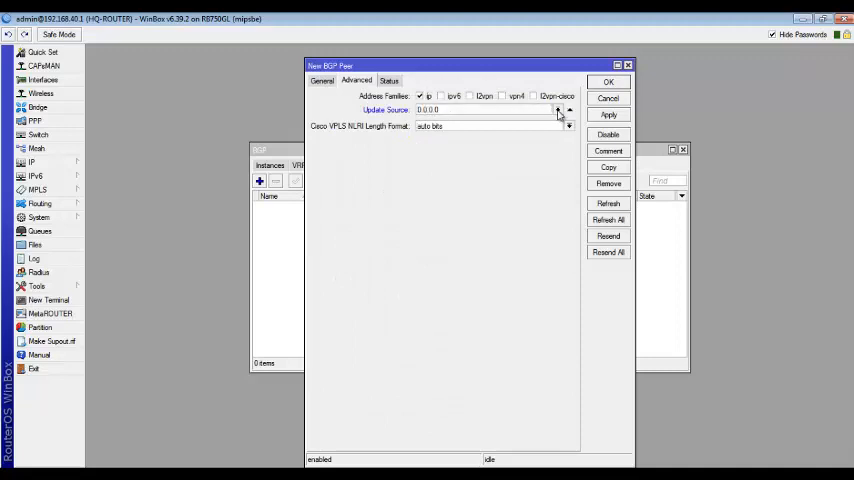
{"action": "left_click", "coordinate": [568, 110]}
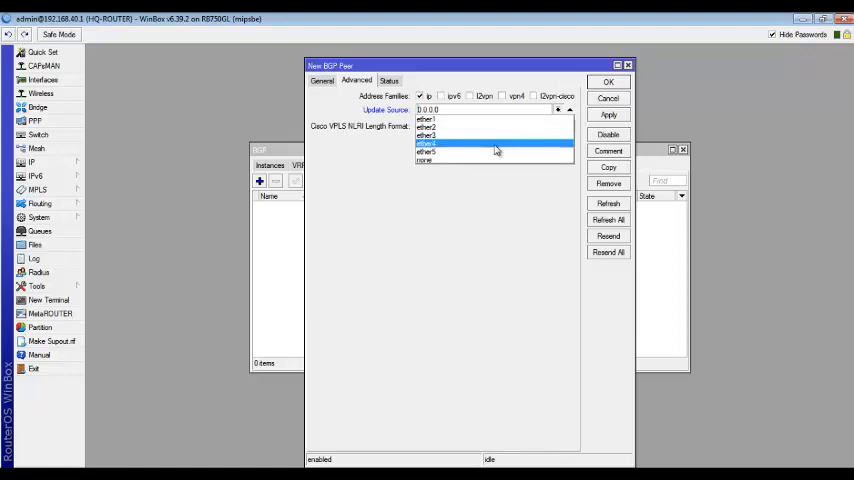
{"action": "left_click", "coordinate": [490, 136]}
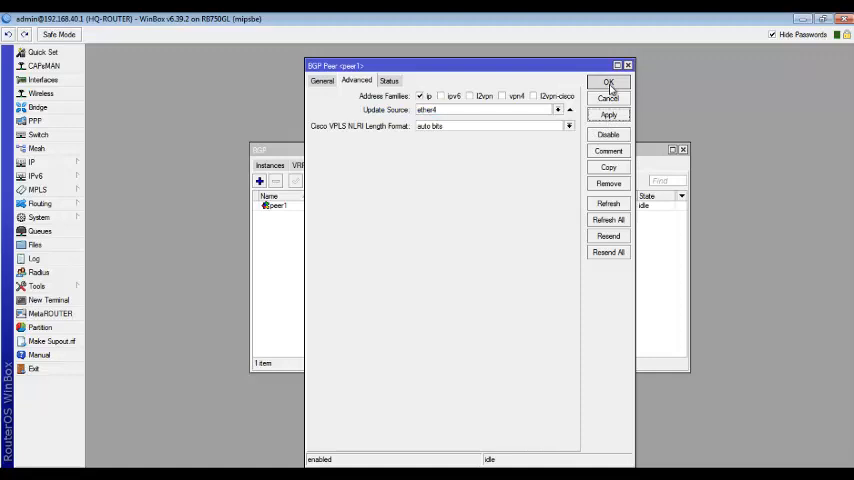
{"action": "left_click", "coordinate": [608, 82]}
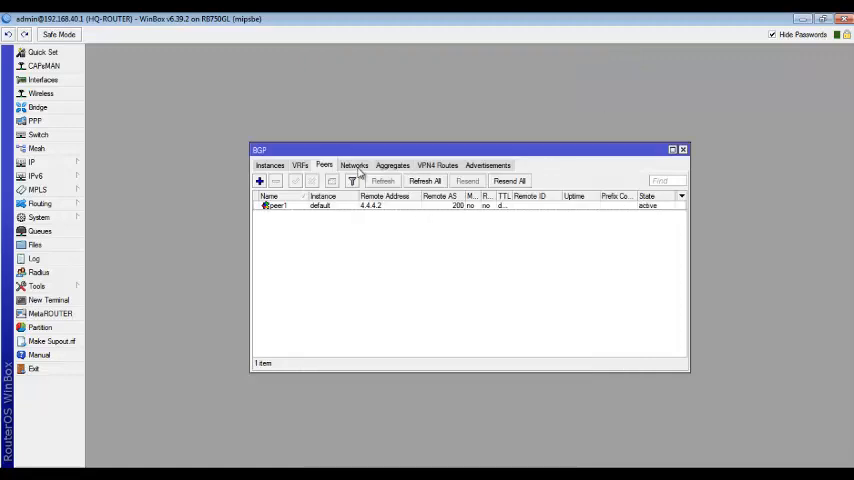
{"action": "left_click", "coordinate": [354, 164]}
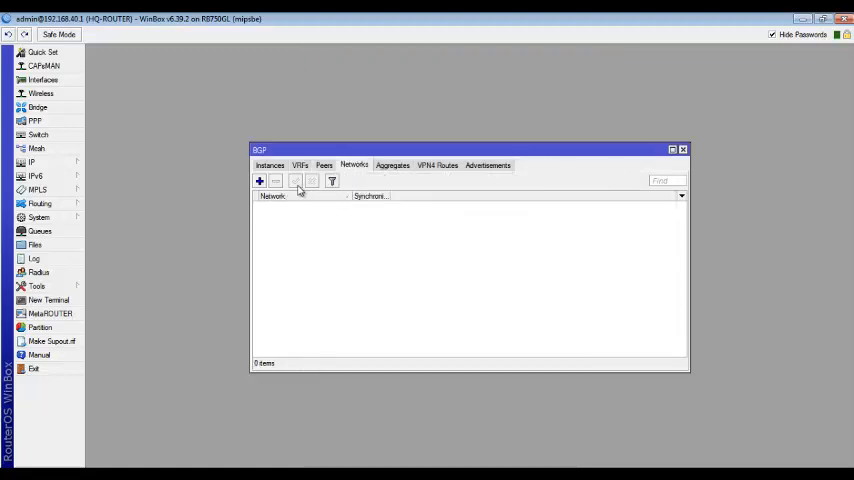
Step: Add 192.168.40.0/24 as a BGP network advertised by the HQ router
{"action": "left_click", "coordinate": [260, 180]}
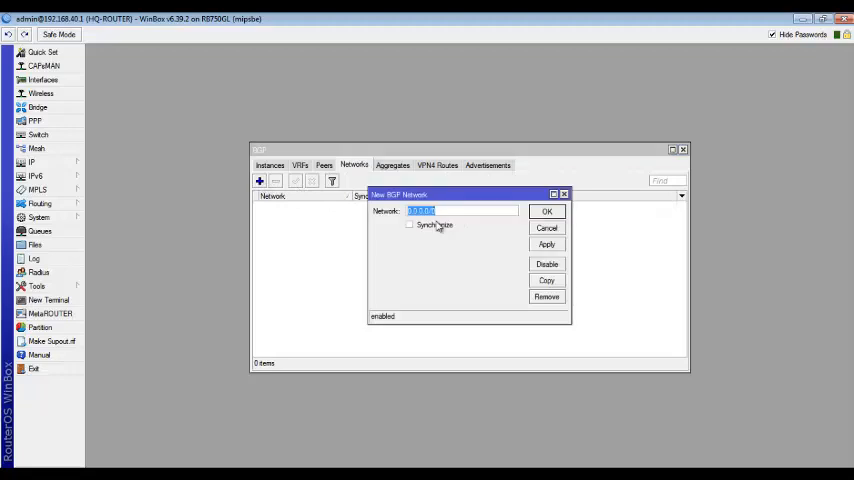
{"action": "type", "text": "192.168.40.0"}
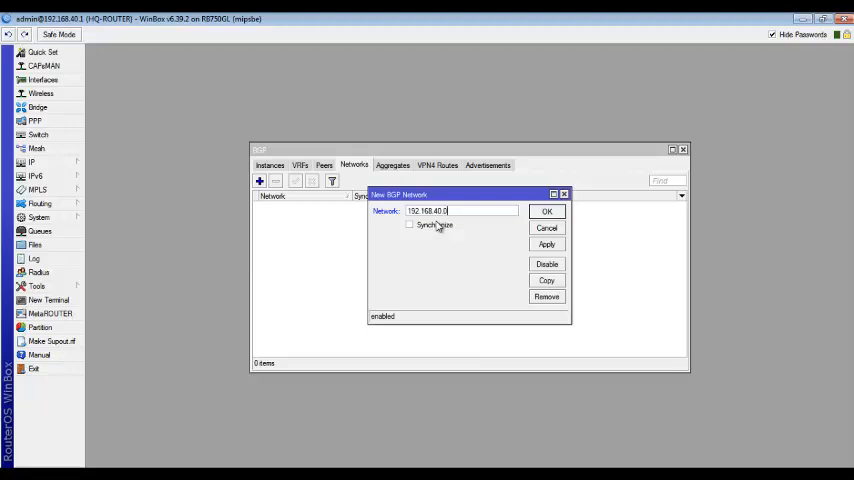
{"action": "type", "text": "/24"}
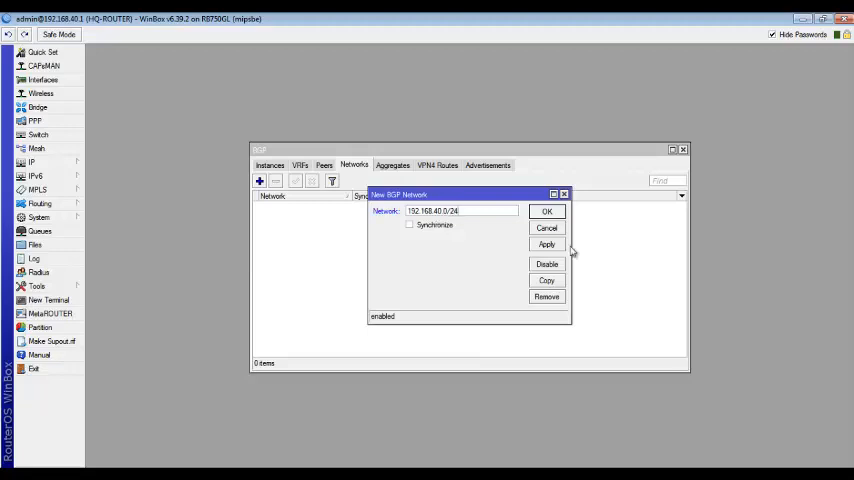
{"action": "left_click", "coordinate": [548, 212]}
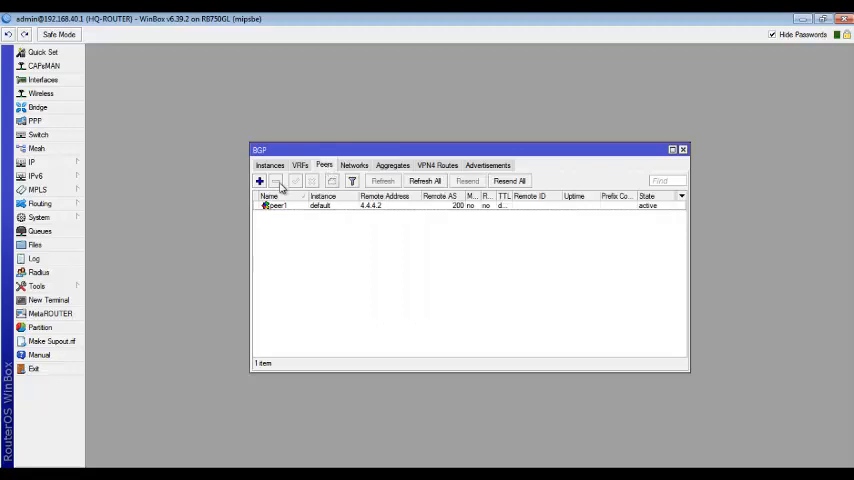
Step: Create peer2 to 5.5.5.2 in AS 300 with its update source interface chosen
{"action": "left_click", "coordinate": [258, 180]}
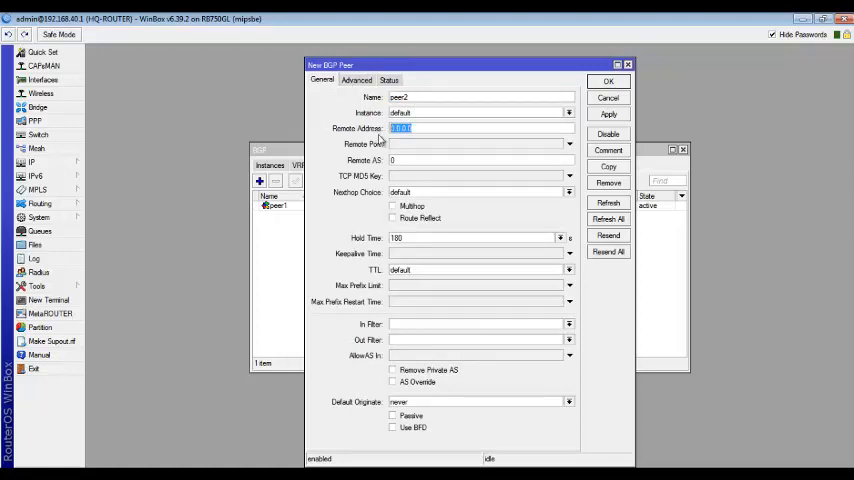
{"action": "type", "text": "5.5.5.2"}
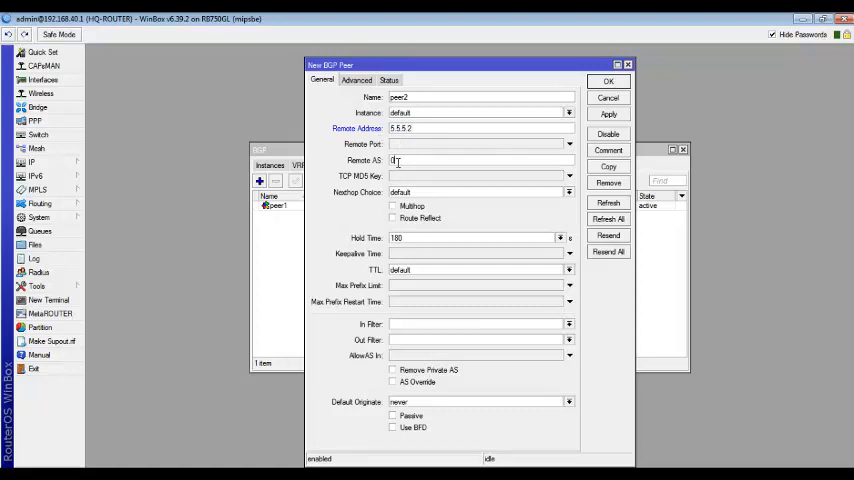
{"action": "type", "text": "300"}
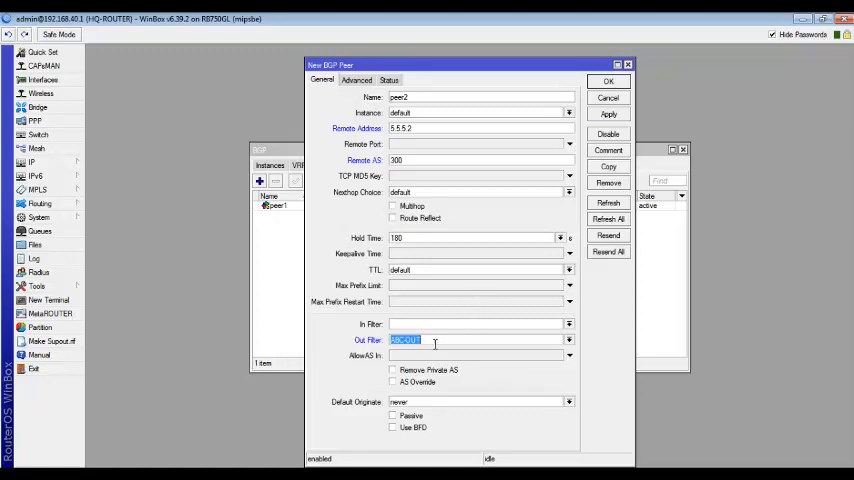
{"action": "mouse_move", "coordinate": [466, 372]}
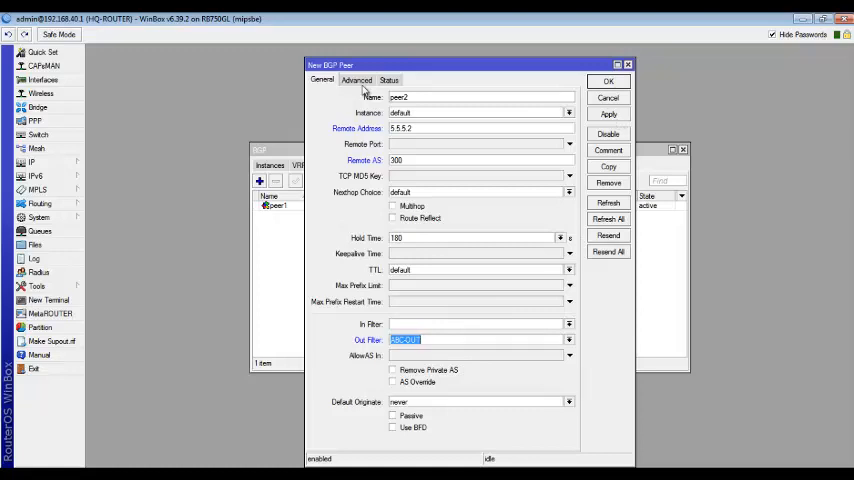
{"action": "left_click", "coordinate": [356, 80]}
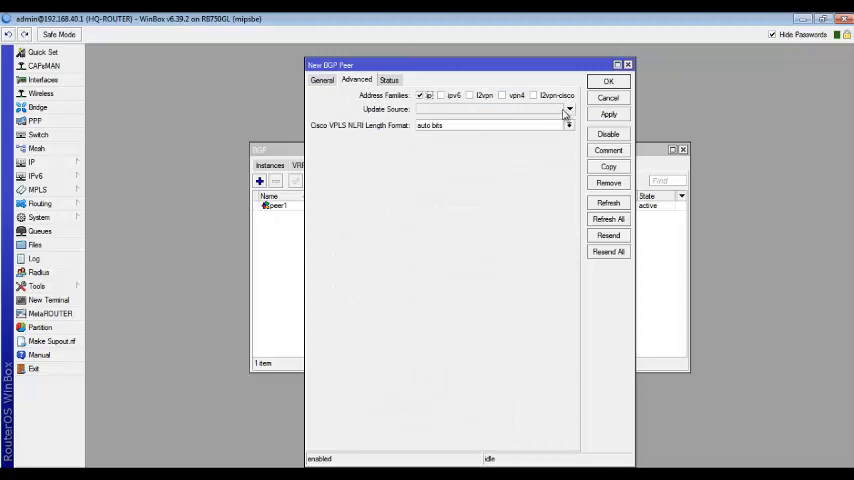
{"action": "left_click", "coordinate": [568, 108]}
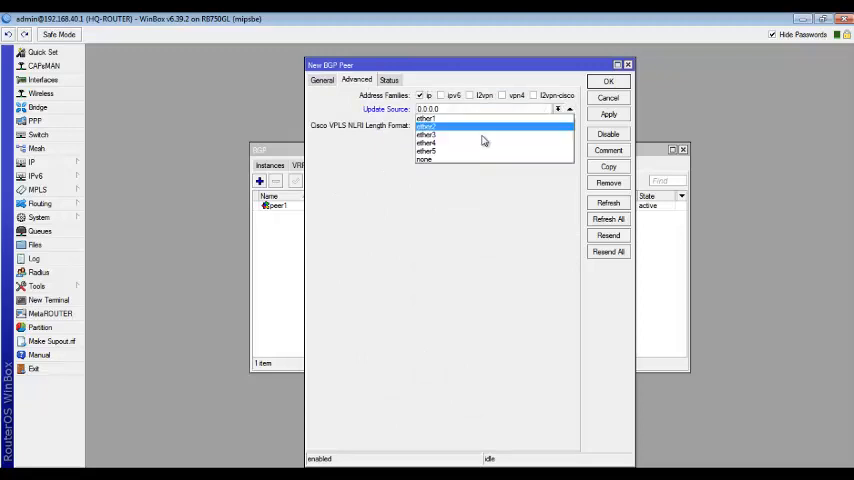
{"action": "left_click", "coordinate": [428, 126]}
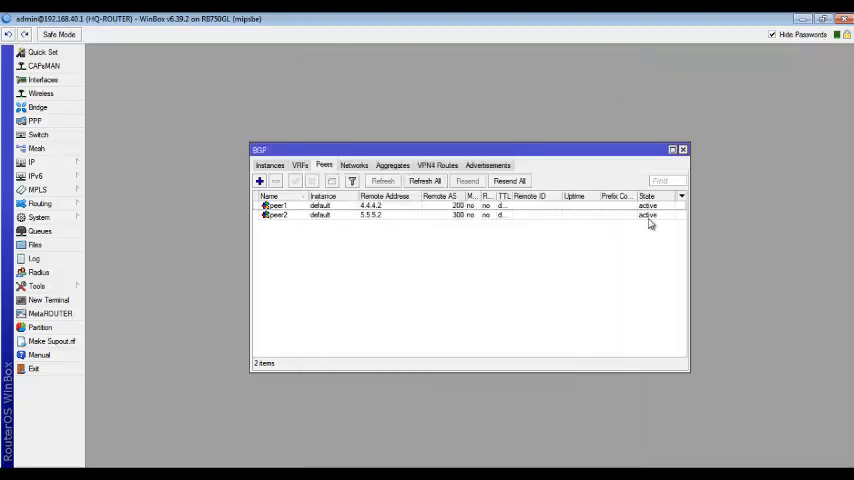
{"action": "mouse_move", "coordinate": [664, 224]}
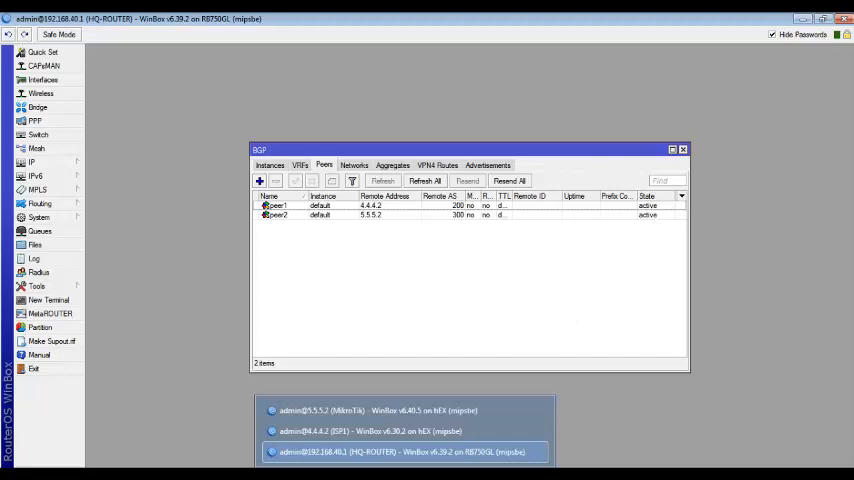
Step: Bring the ISP1 router session at 4.4.4.2 to the front
{"action": "left_click", "coordinate": [370, 432]}
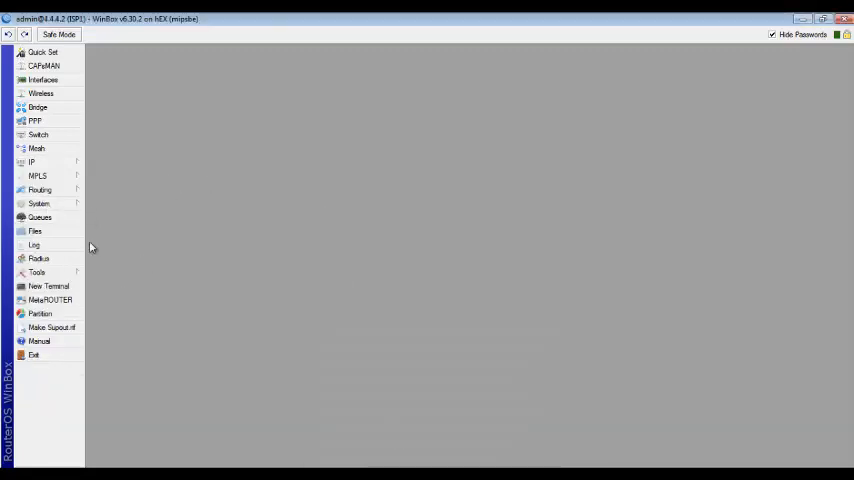
{"action": "mouse_move", "coordinate": [80, 232]}
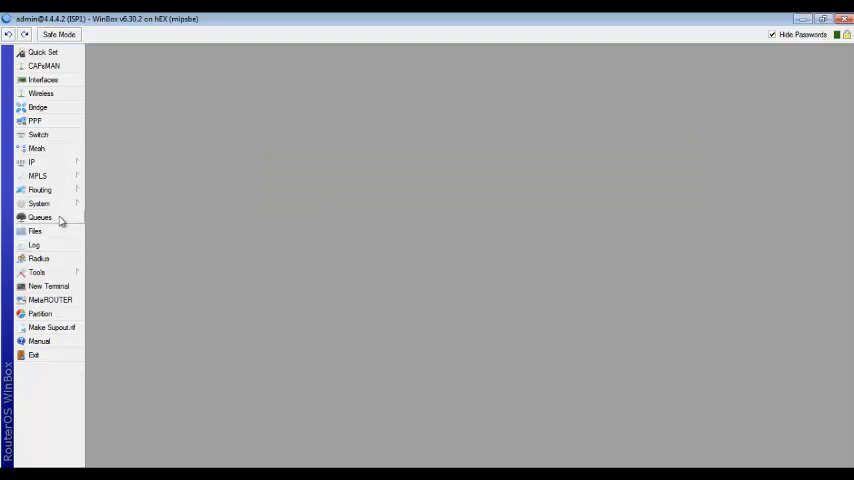
Step: Bring up ISP1's BGP window (AS 200) and its still-empty Peers list
{"action": "left_click", "coordinate": [40, 190]}
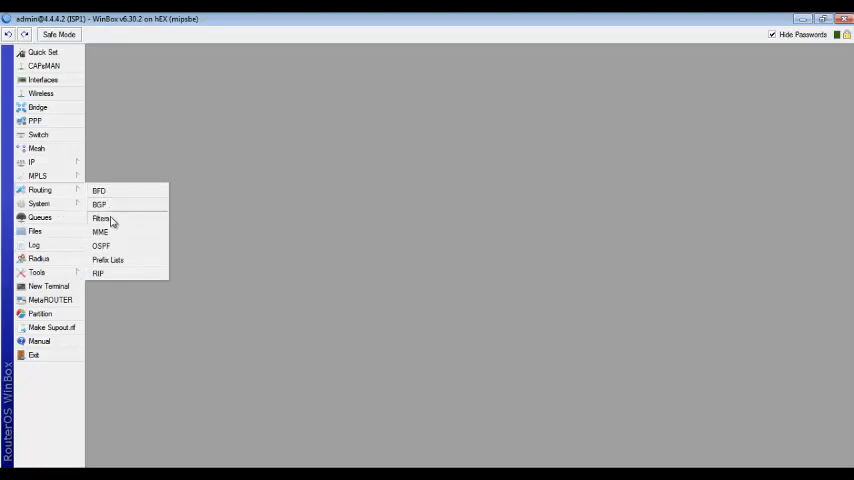
{"action": "left_click", "coordinate": [98, 204]}
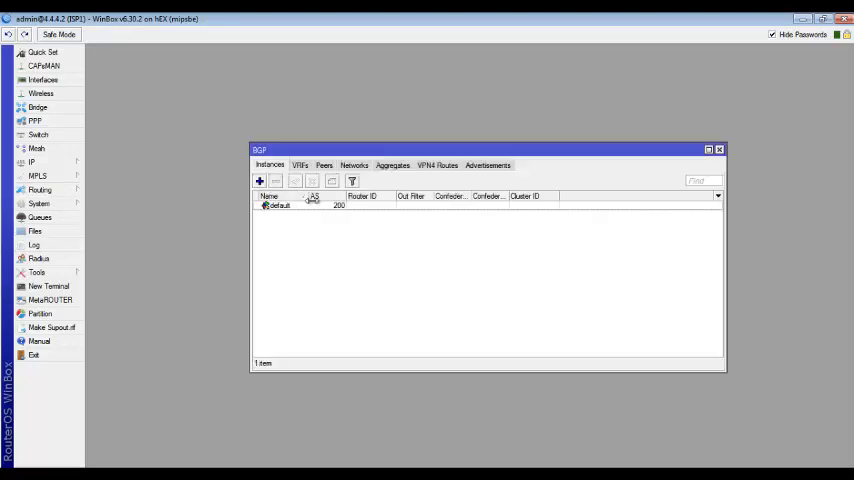
{"action": "double_click", "coordinate": [280, 204]}
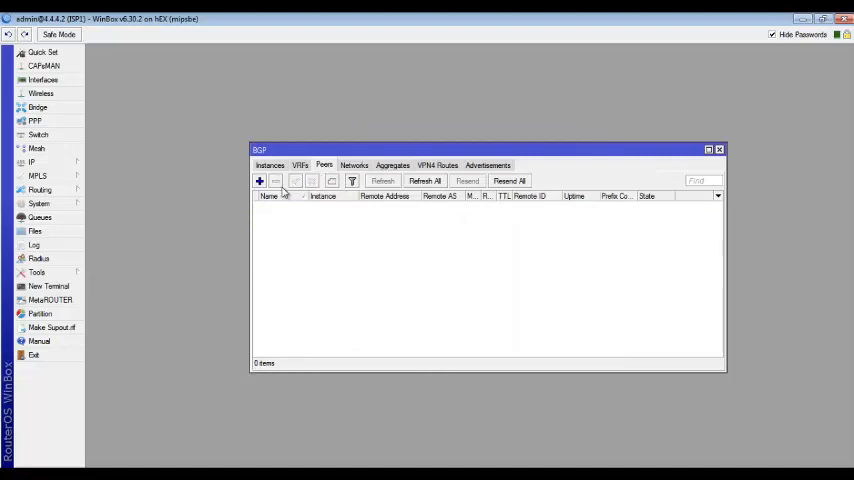
Step: Add BGP peer1 to remote 4.4.4.1 in AS 400 with an interface as update source and save it
{"action": "left_click", "coordinate": [260, 180]}
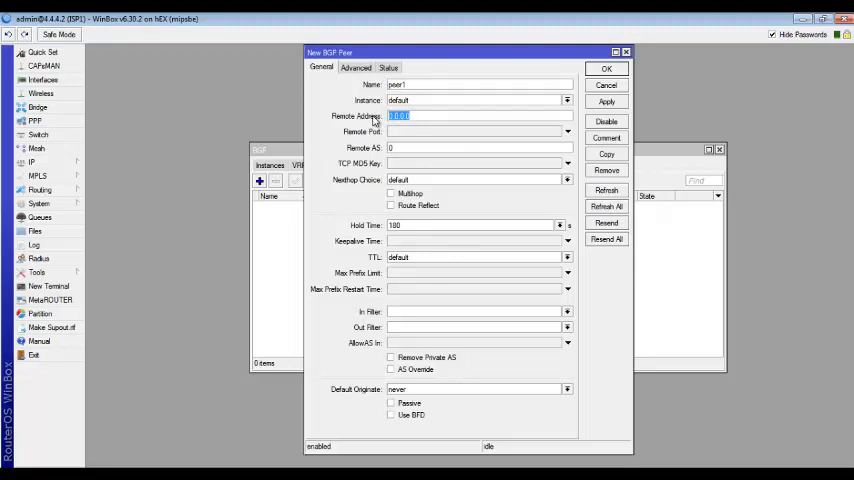
{"action": "type", "text": "4.4.4.1"}
{"action": "left_click", "coordinate": [478, 146]}
{"action": "type", "text": "400"}
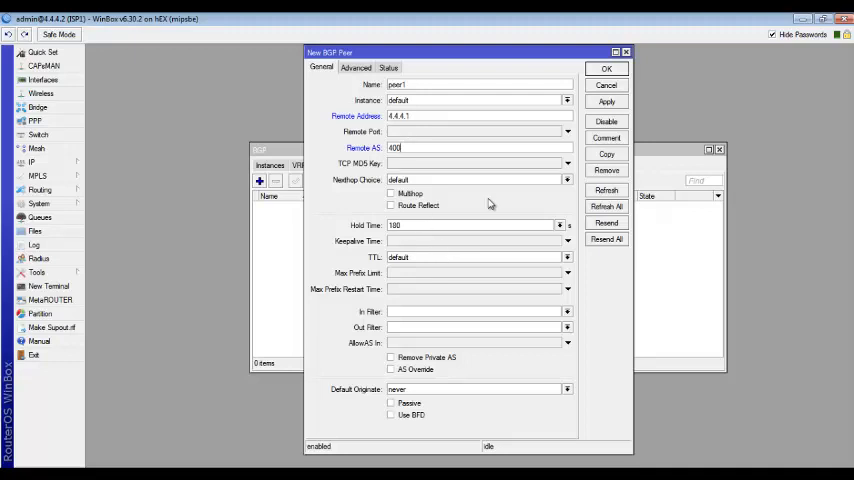
{"action": "left_click", "coordinate": [356, 68]}
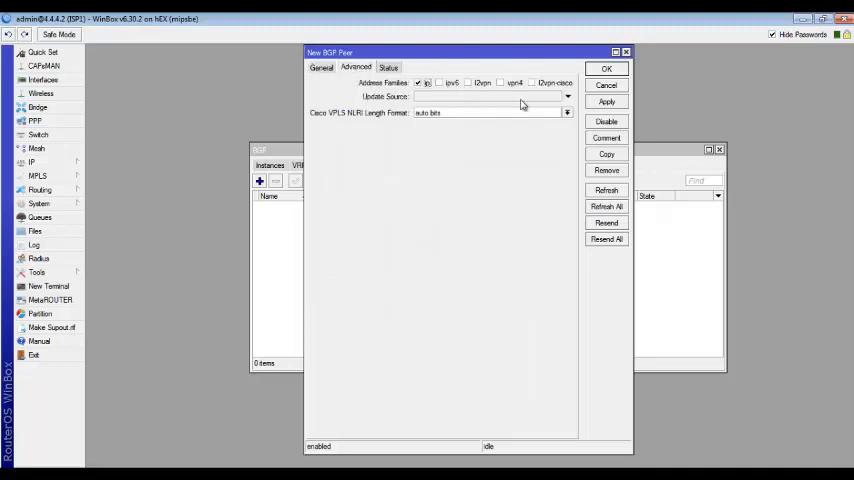
{"action": "left_click", "coordinate": [568, 96]}
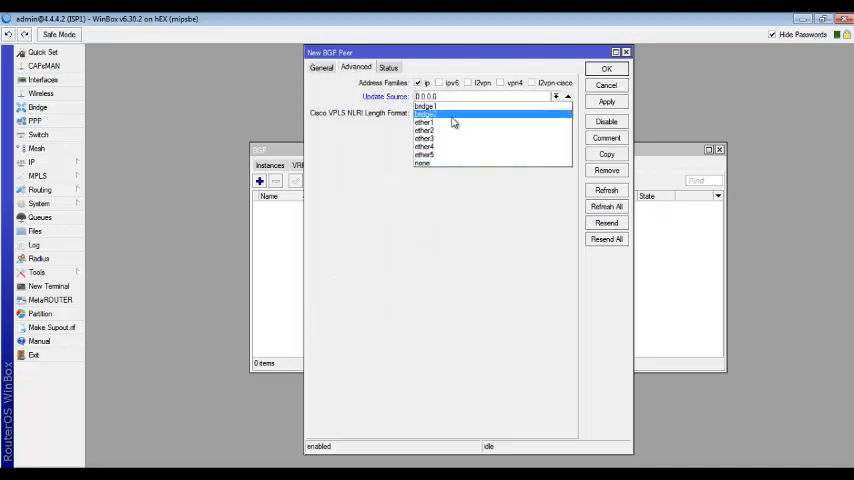
{"action": "left_click", "coordinate": [424, 114]}
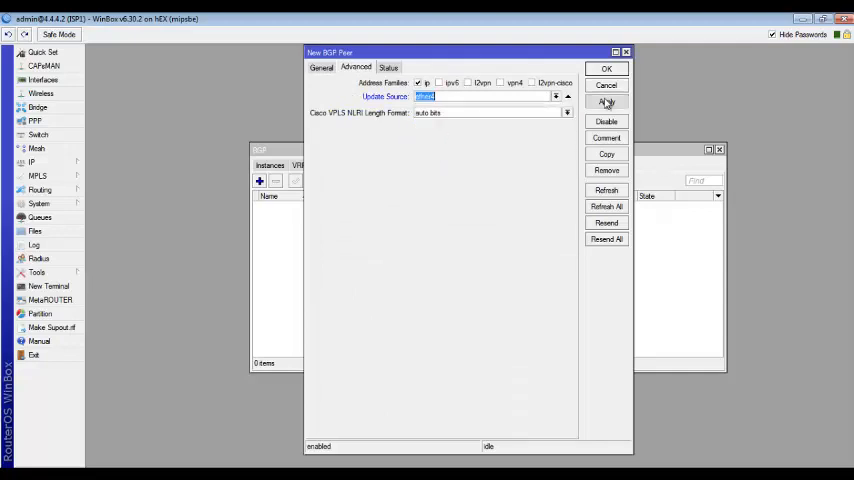
{"action": "left_click", "coordinate": [606, 68]}
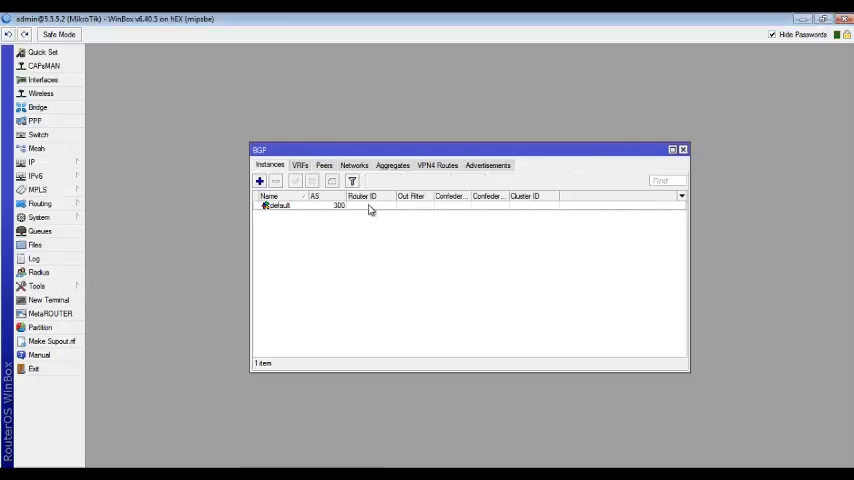
Step: Add BGP peer1 to remote 5.5.5.1 in AS 400 with an interface as update source and save it
{"action": "left_click", "coordinate": [324, 164]}
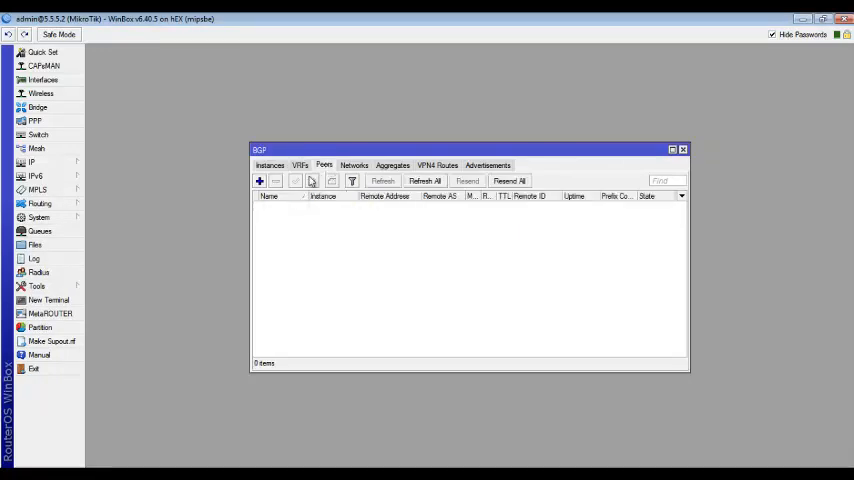
{"action": "left_click", "coordinate": [260, 180]}
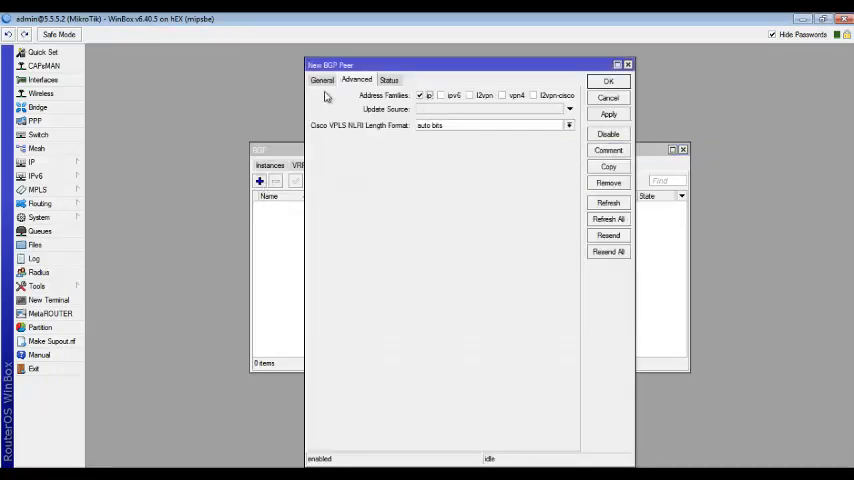
{"action": "left_click", "coordinate": [322, 80]}
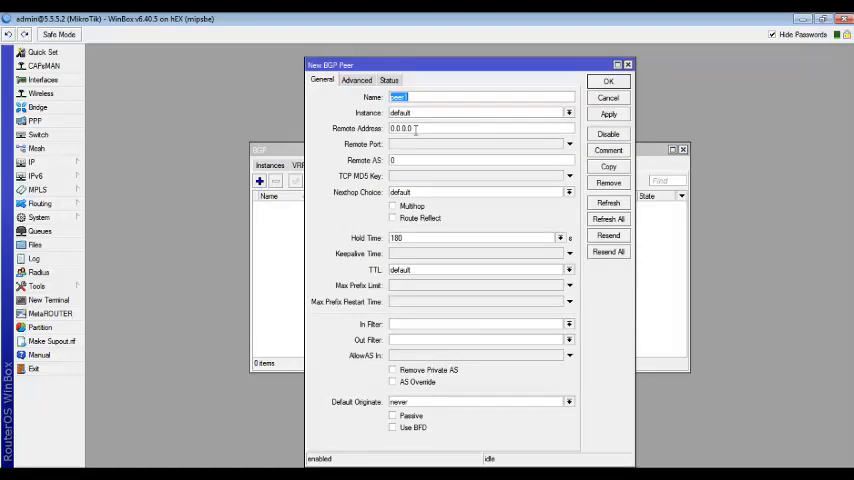
{"action": "type", "text": "5.5.5.1"}
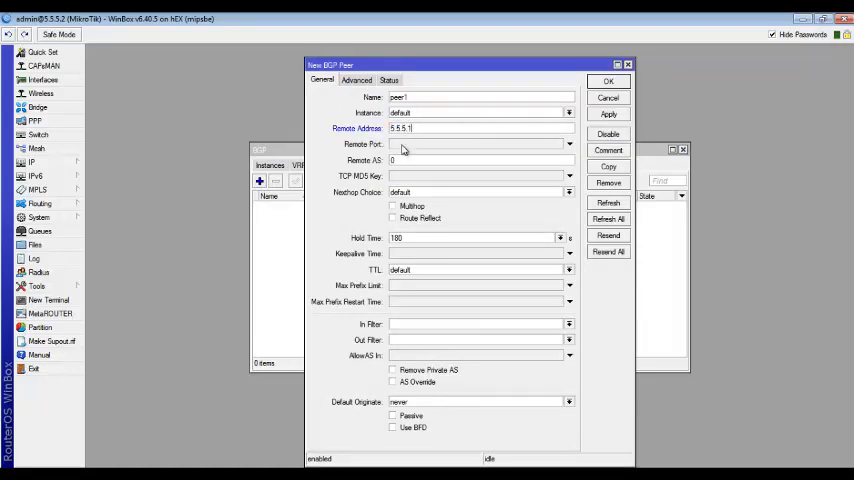
{"action": "type", "text": "41"}
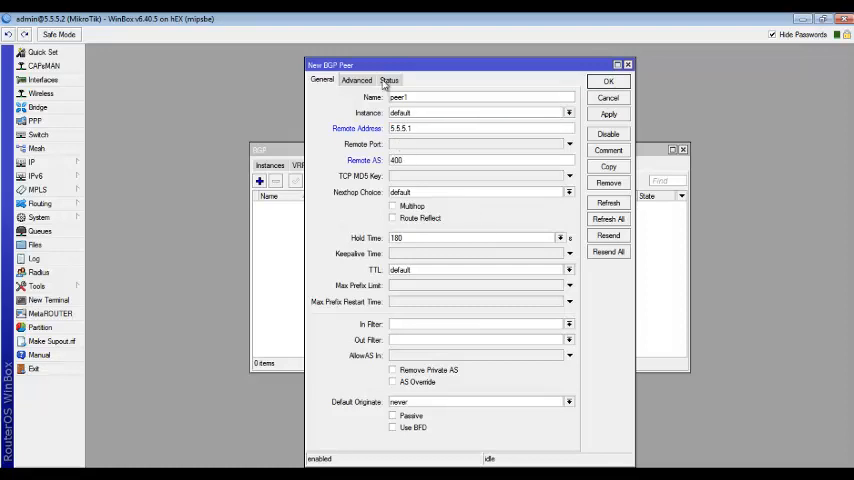
{"action": "left_click", "coordinate": [356, 80]}
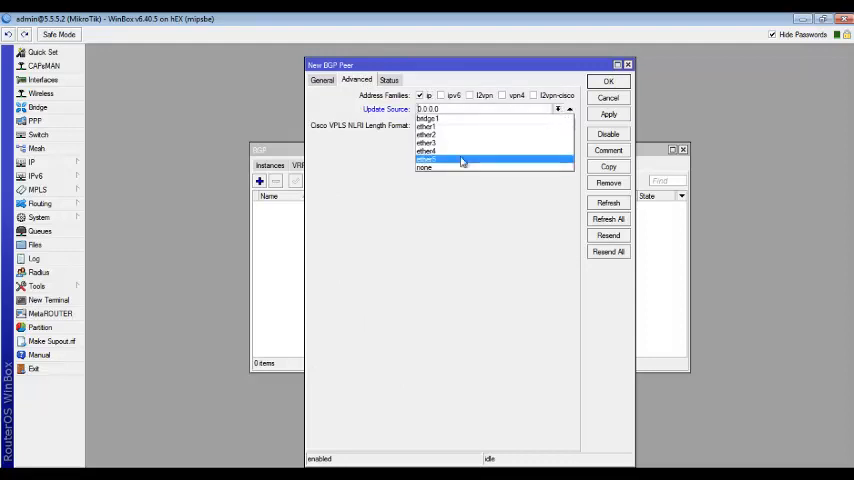
{"action": "left_click", "coordinate": [462, 160]}
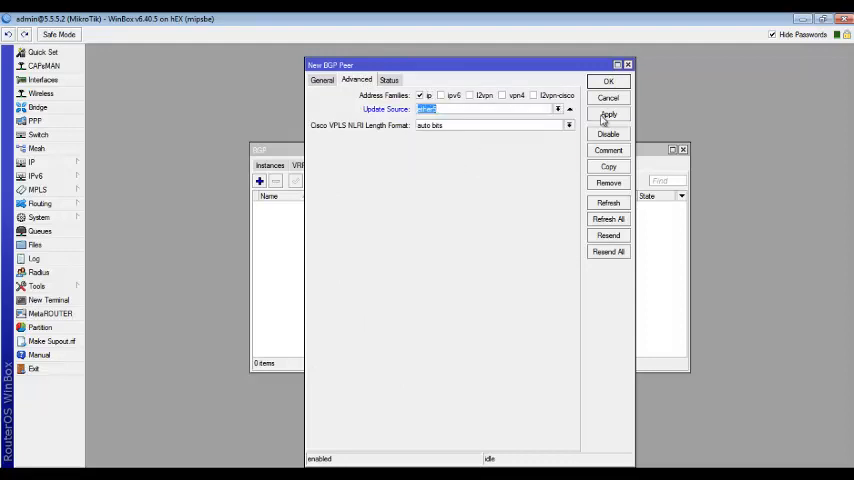
{"action": "left_click", "coordinate": [608, 80]}
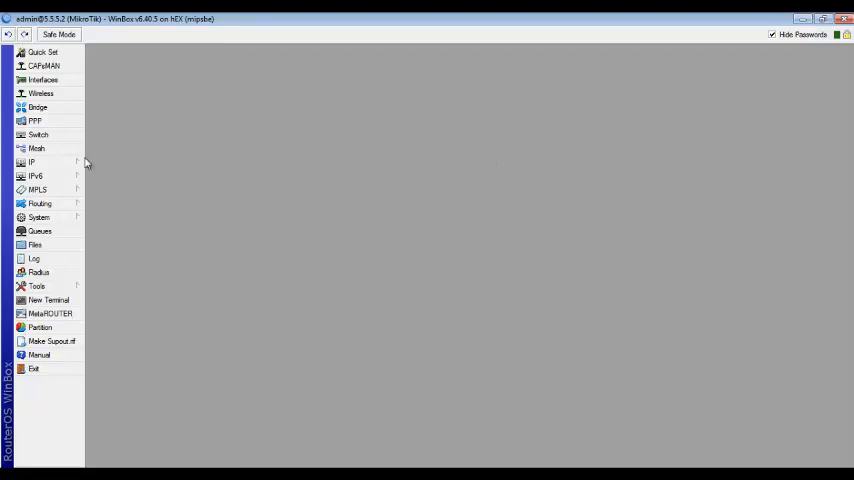
Step: View ISP2's routing table and the details of the BGP-learned 192.168.40.0 route via 5.5.5.1
{"action": "left_click", "coordinate": [32, 162]}
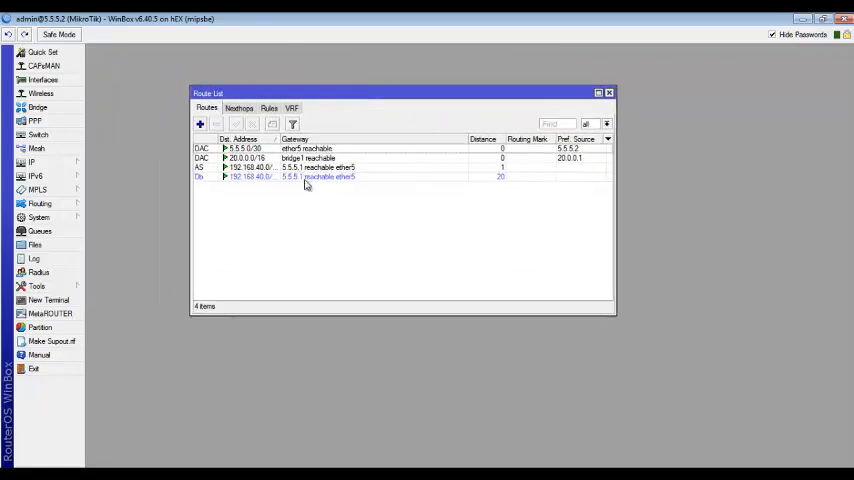
{"action": "mouse_move", "coordinate": [288, 198]}
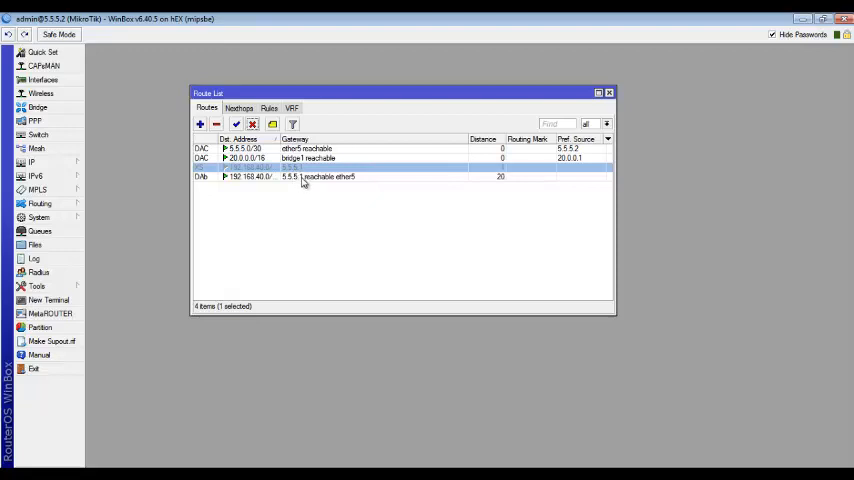
{"action": "double_click", "coordinate": [280, 176]}
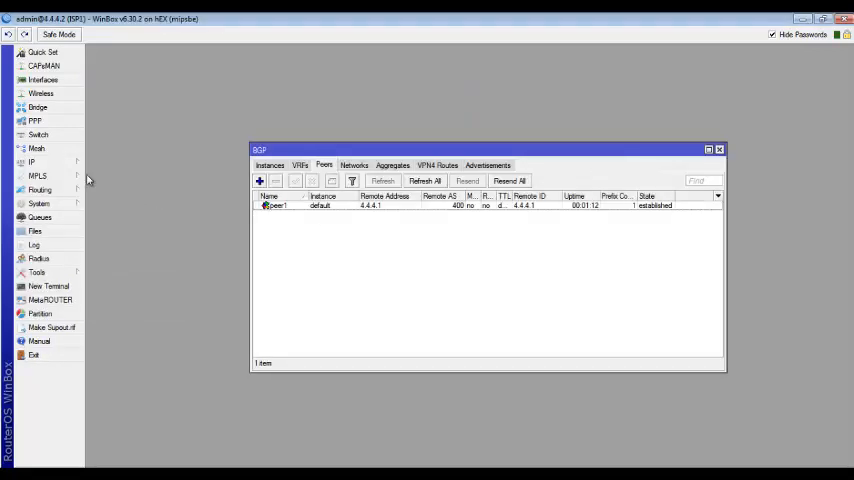
Step: Bring up ISP1's IP routing table to inspect the learned 192.168.40.0/24 route
{"action": "left_click", "coordinate": [32, 162]}
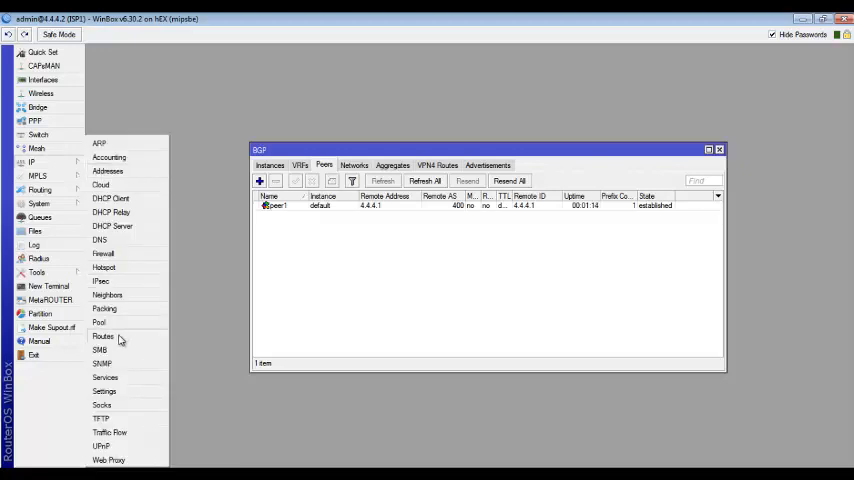
{"action": "left_click", "coordinate": [104, 336]}
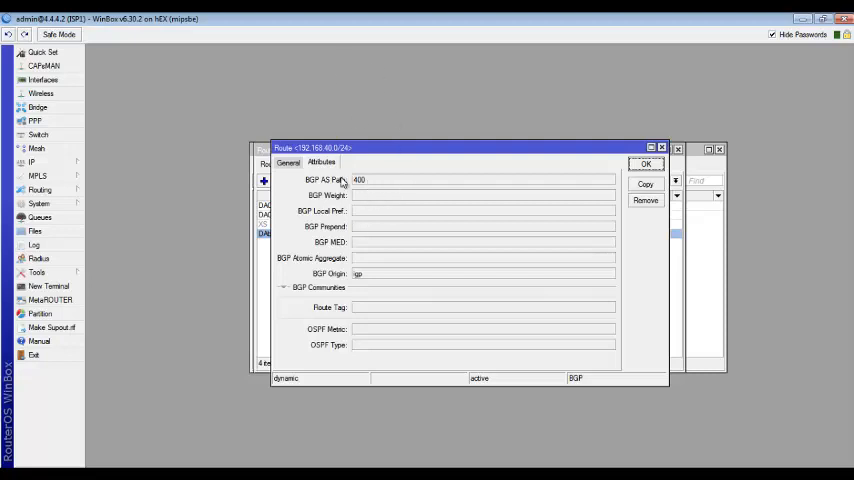
{"action": "mouse_move", "coordinate": [376, 180]}
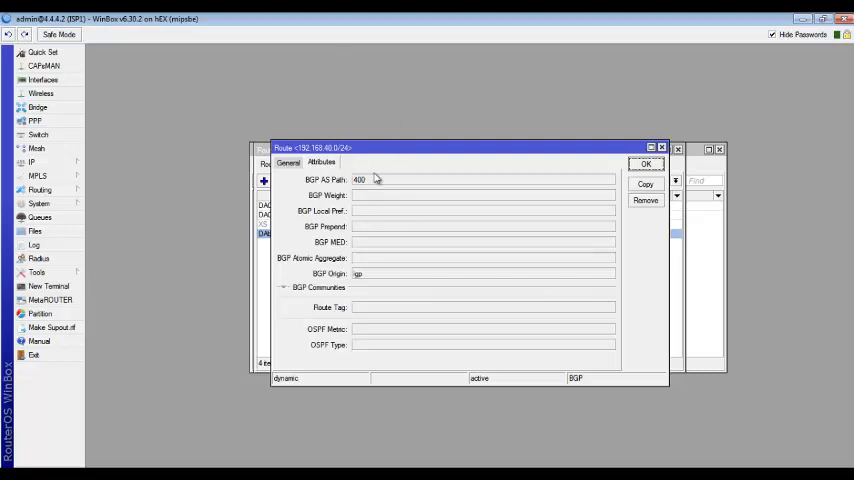
{"action": "mouse_move", "coordinate": [384, 332]}
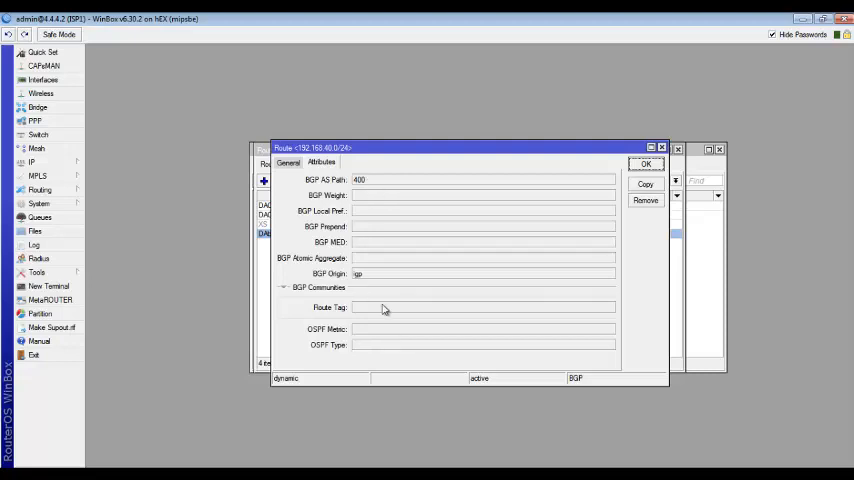
{"action": "mouse_move", "coordinate": [416, 194]}
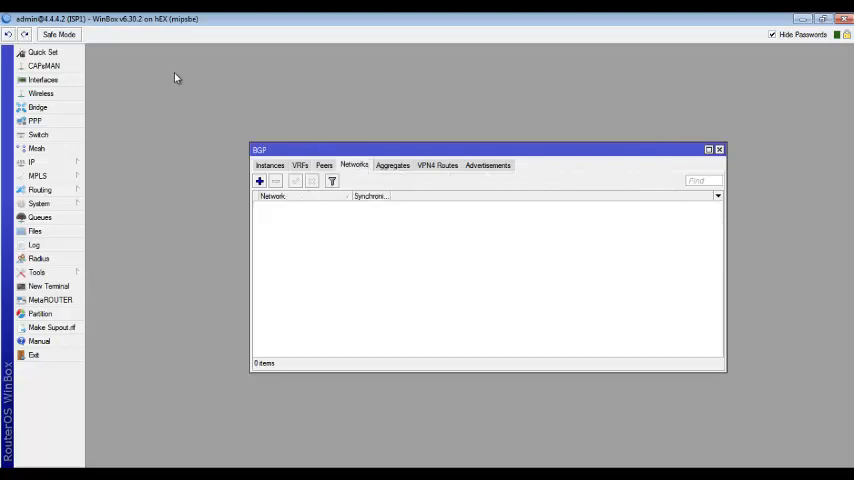
Step: Add network 10.0.0.0/16 to ISP1's BGP Networks and apply it
{"action": "left_click", "coordinate": [260, 180]}
{"action": "type", "text": "10.0.0.0/16"}
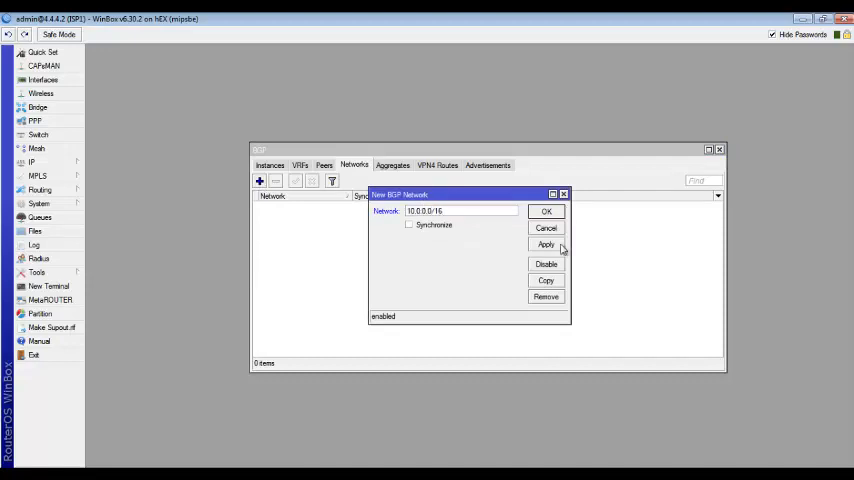
{"action": "left_click", "coordinate": [546, 212]}
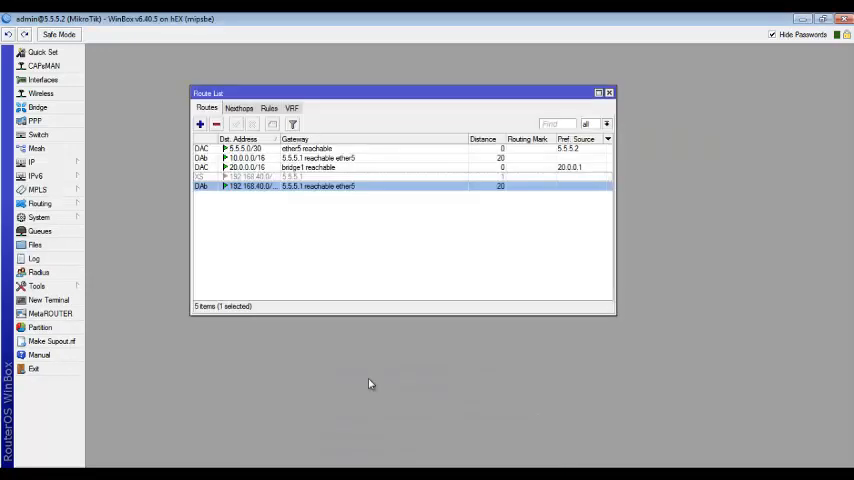
{"action": "mouse_move", "coordinate": [40, 204]}
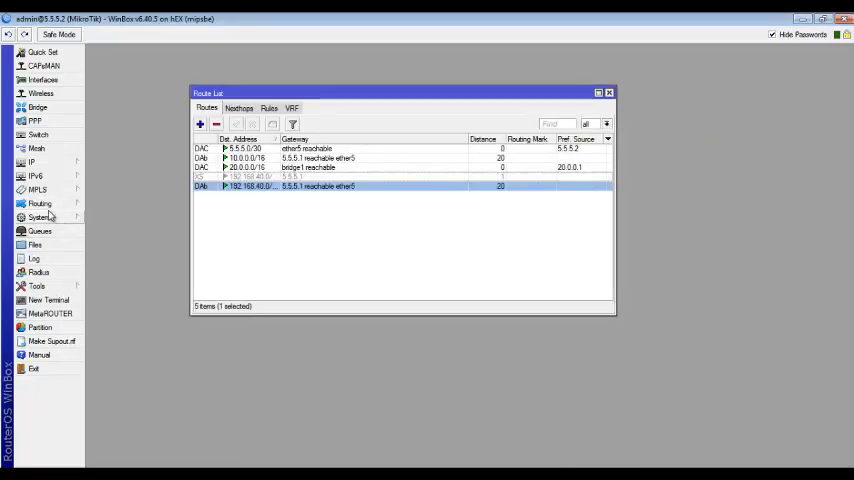
Step: Advertise 20.0.0.0/16 in ISP2's BGP Networks, then return to ISP1's networks list
{"action": "left_click", "coordinate": [40, 204]}
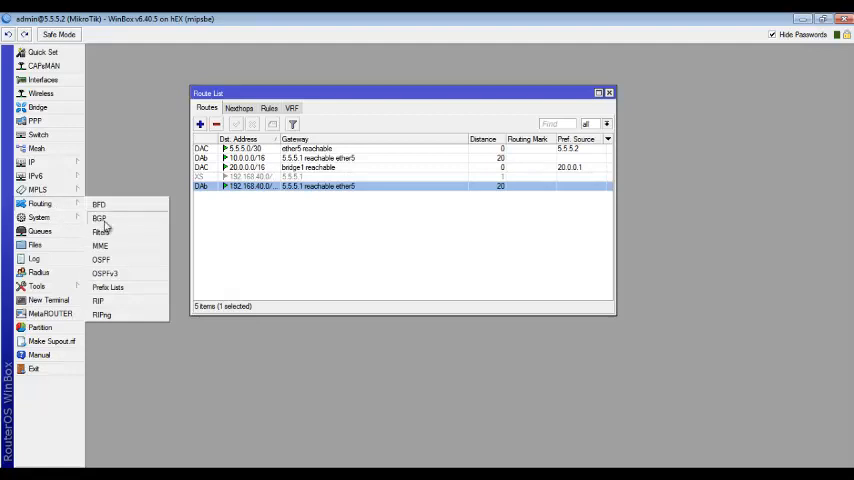
{"action": "left_click", "coordinate": [98, 218]}
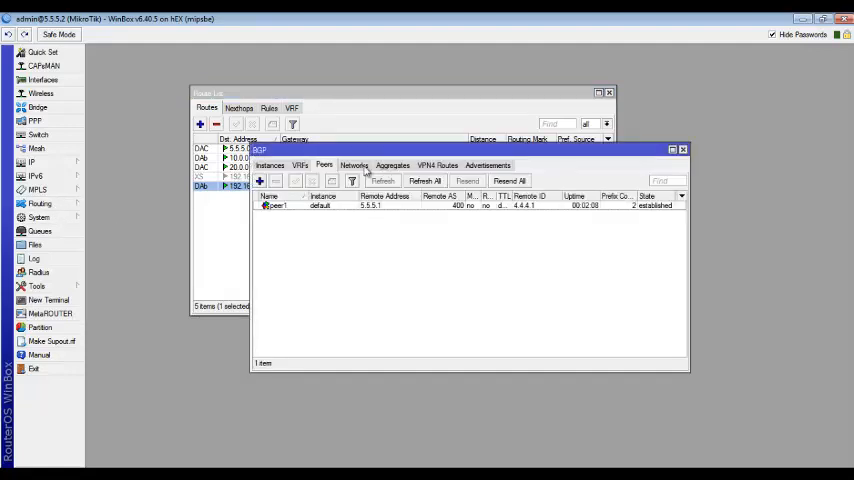
{"action": "left_click", "coordinate": [260, 180]}
{"action": "type", "text": "20.0.0.0/16"}
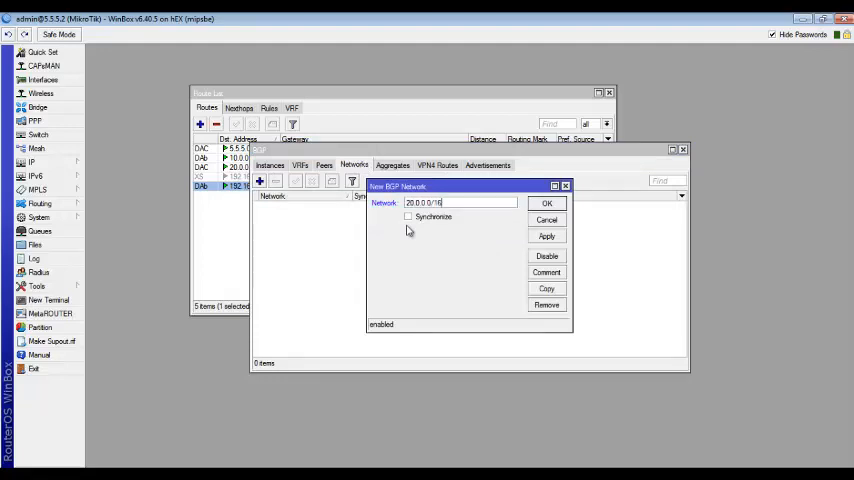
{"action": "left_click", "coordinate": [548, 204]}
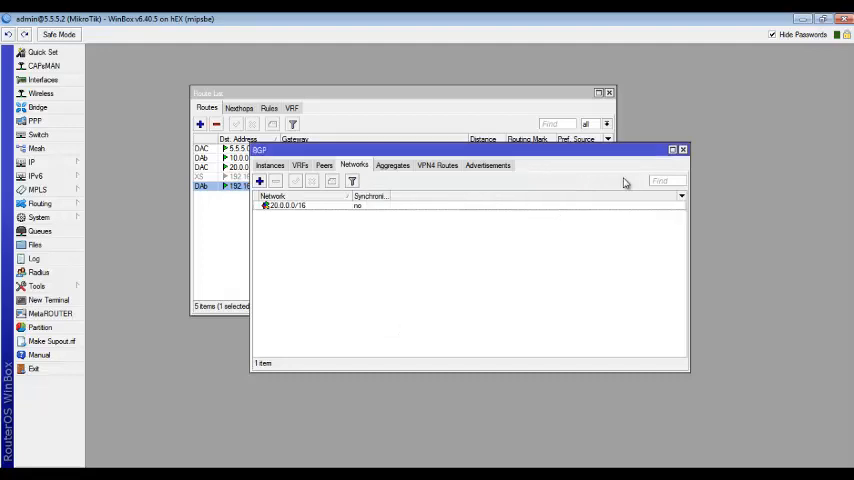
{"action": "left_click", "coordinate": [684, 148]}
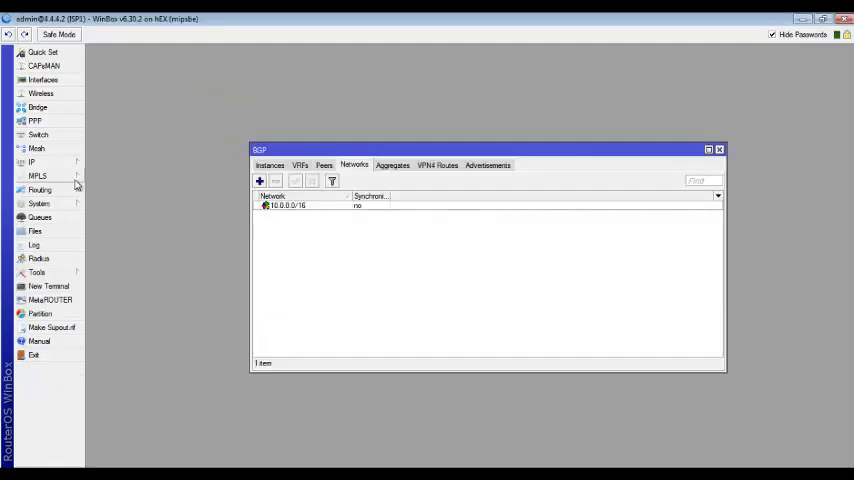
{"action": "left_click", "coordinate": [32, 160]}
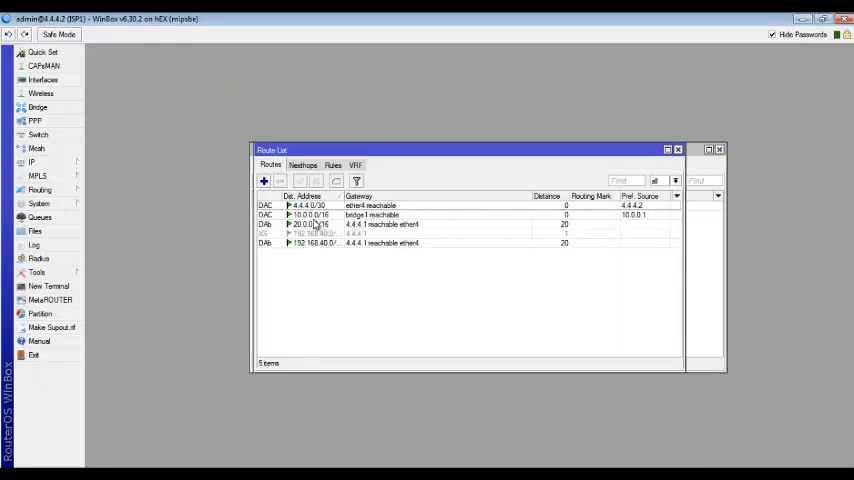
{"action": "left_click", "coordinate": [320, 224]}
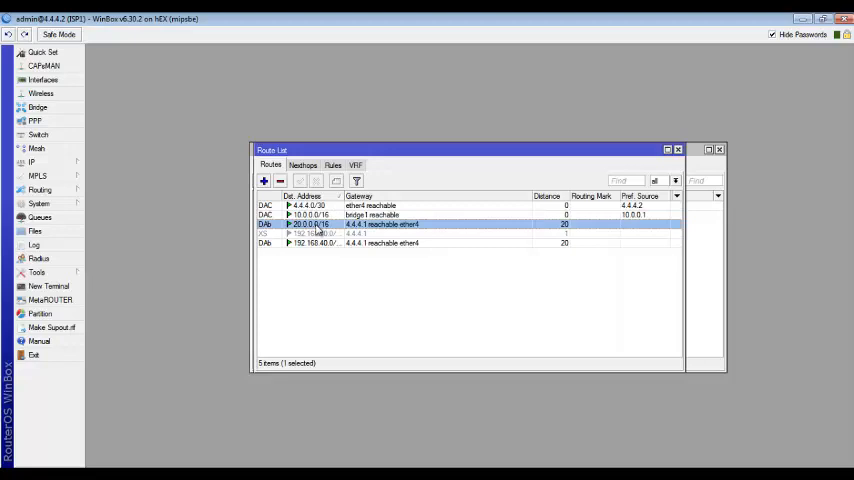
{"action": "mouse_move", "coordinate": [384, 228]}
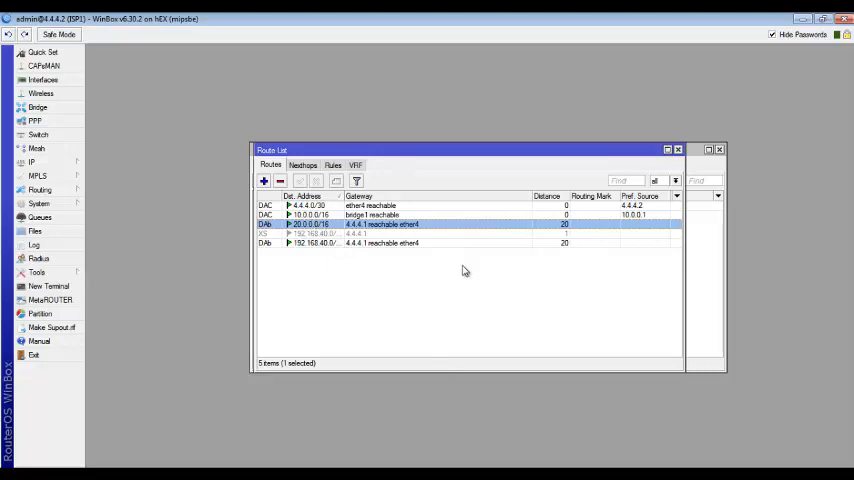
{"action": "mouse_move", "coordinate": [504, 158]}
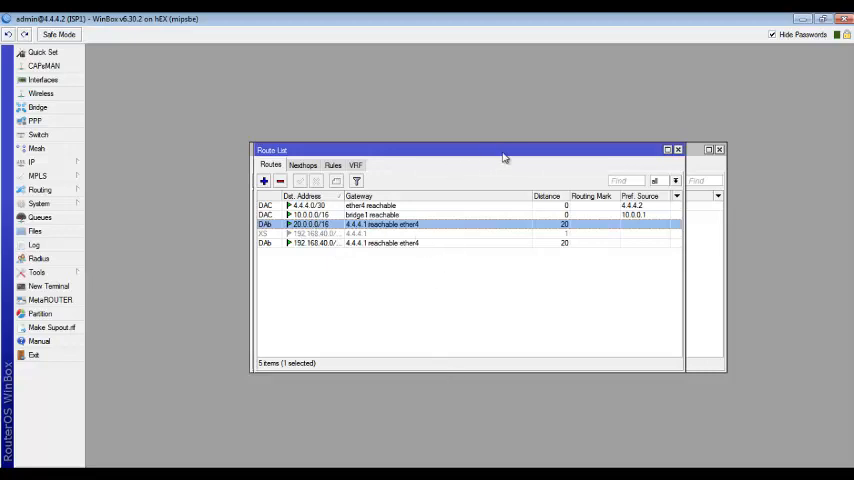
{"action": "mouse_move", "coordinate": [508, 180]}
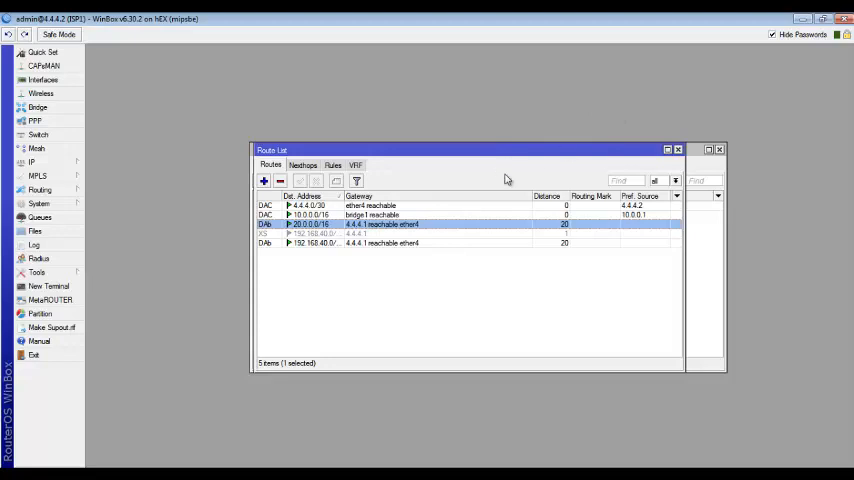
{"action": "mouse_move", "coordinate": [384, 276]}
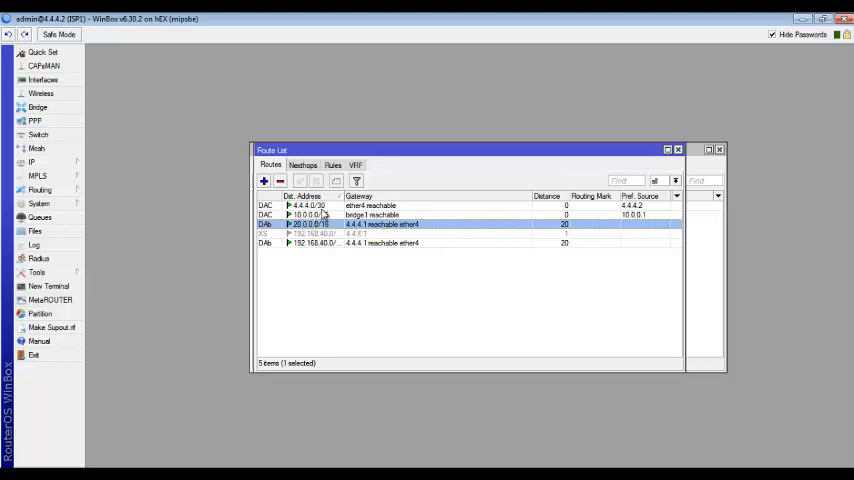
{"action": "mouse_move", "coordinate": [332, 250]}
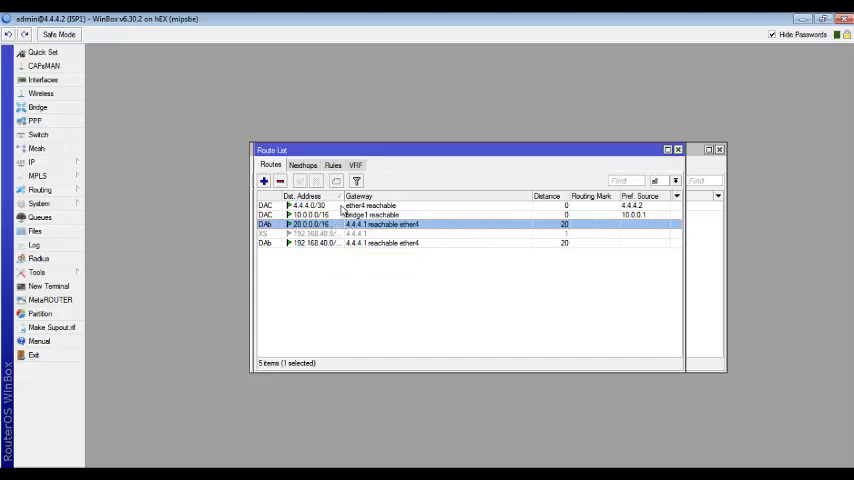
Step: Start a new route filter in chain ABC-IN with prefix 192.168.40.0/24
{"action": "left_click", "coordinate": [40, 190]}
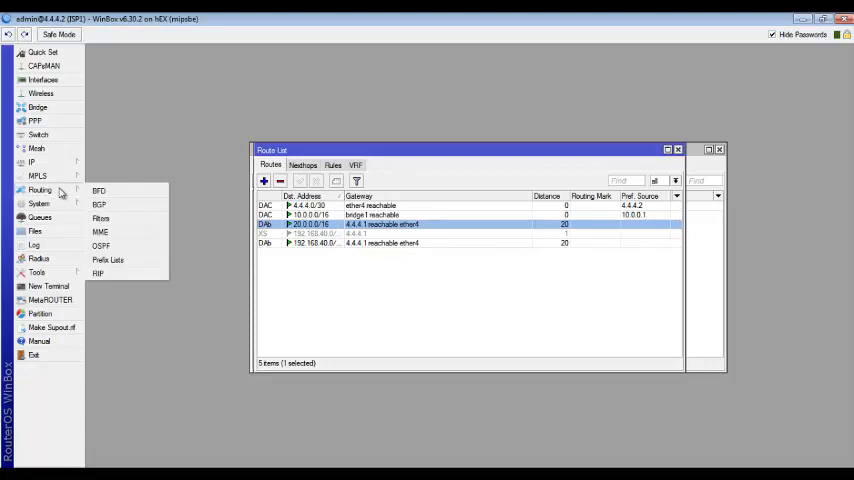
{"action": "left_click", "coordinate": [100, 218]}
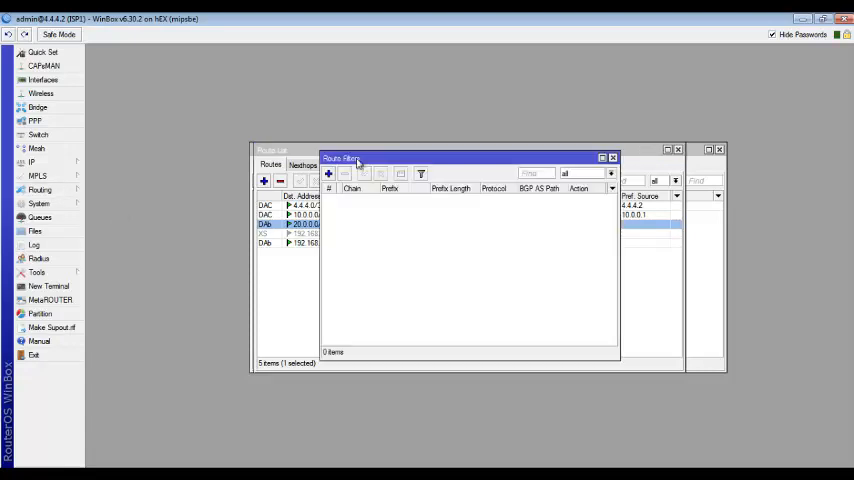
{"action": "left_click", "coordinate": [328, 174]}
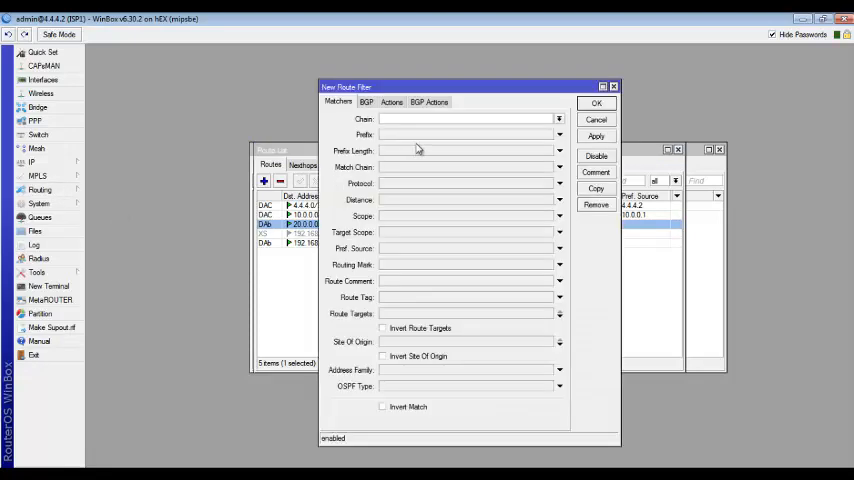
{"action": "type", "text": "ABC-"}
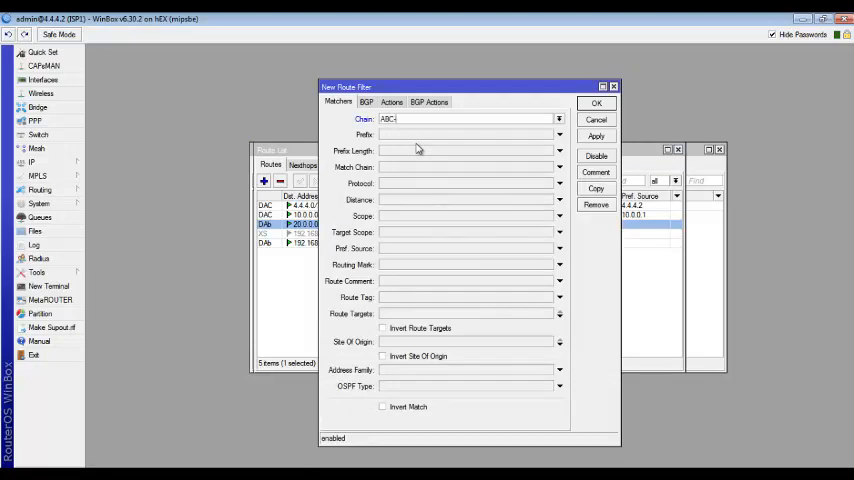
{"action": "type", "text": "IN"}
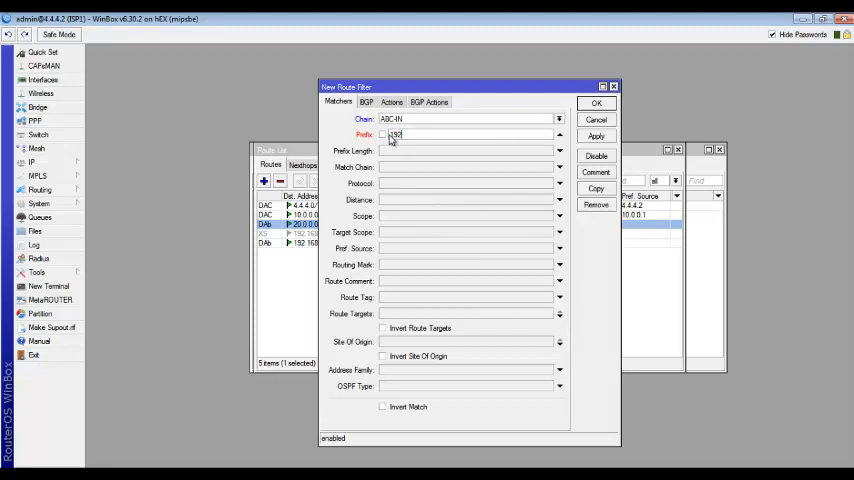
{"action": "type", "text": "192.168.40.0"}
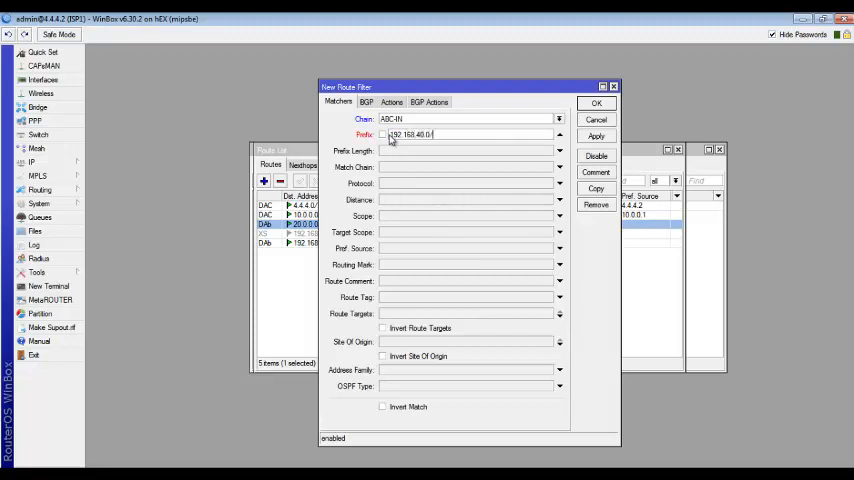
{"action": "type", "text": "/24"}
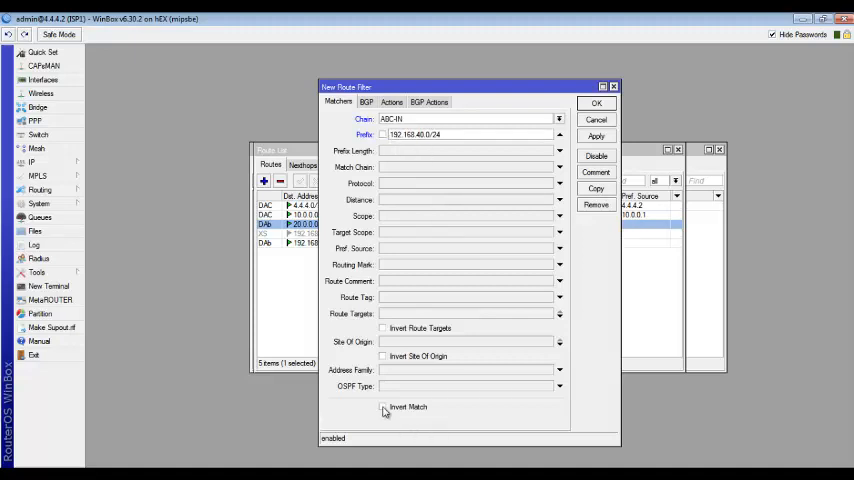
Step: Invert the match, set the action to discard, and save the filter
{"action": "left_click", "coordinate": [384, 410]}
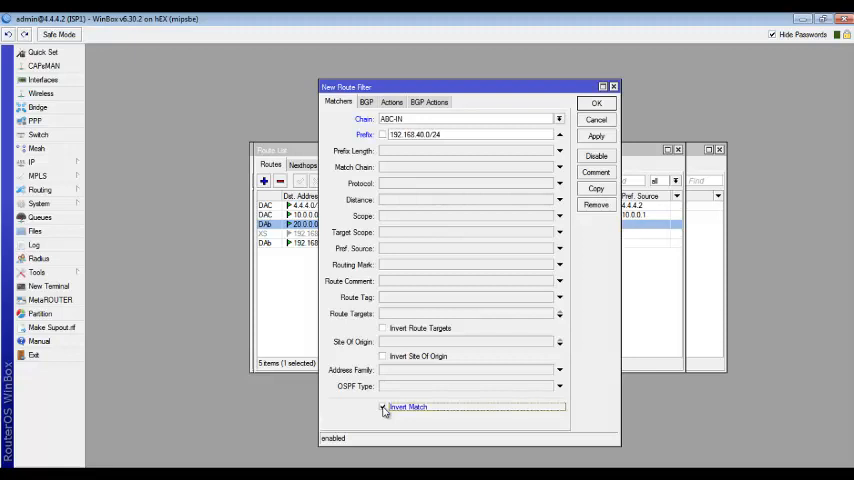
{"action": "left_click", "coordinate": [392, 100]}
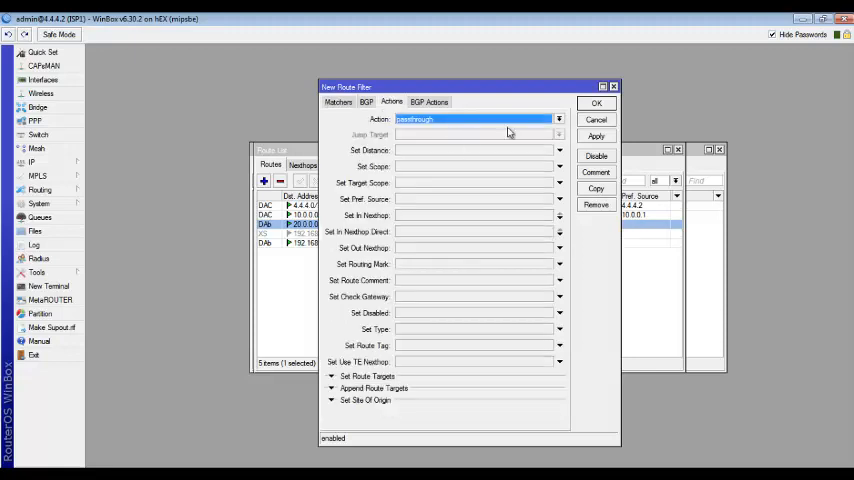
{"action": "left_click", "coordinate": [560, 120]}
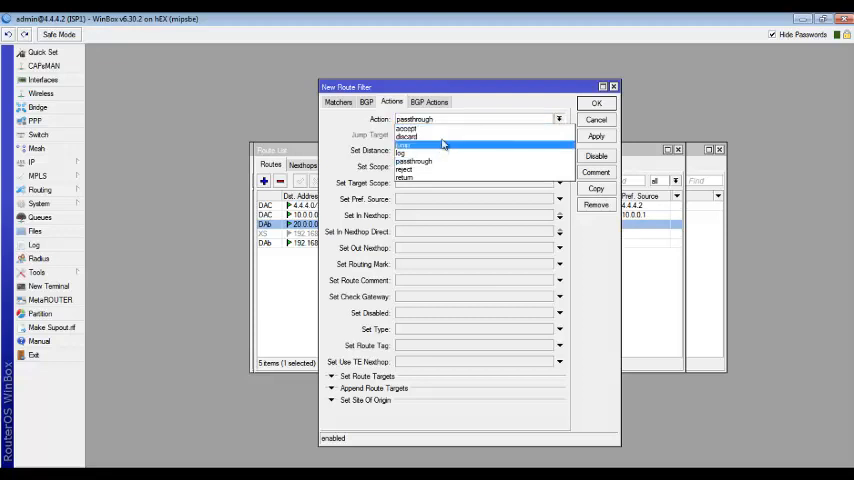
{"action": "left_click", "coordinate": [404, 136]}
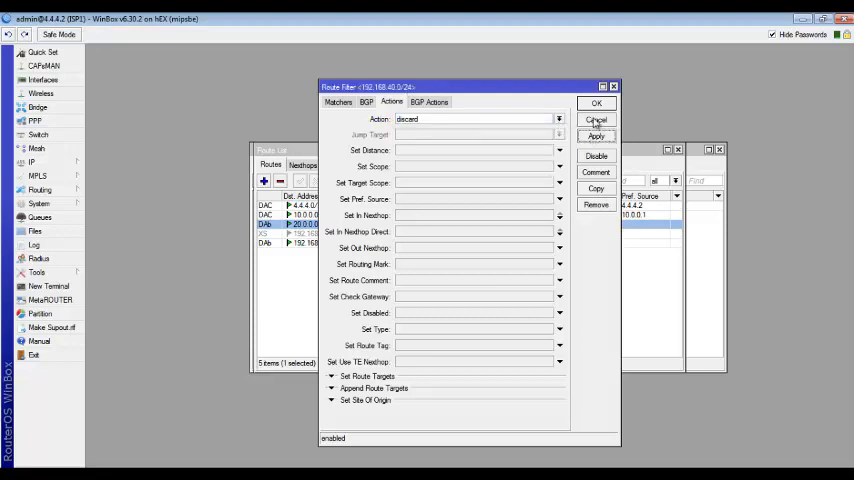
{"action": "left_click", "coordinate": [596, 104]}
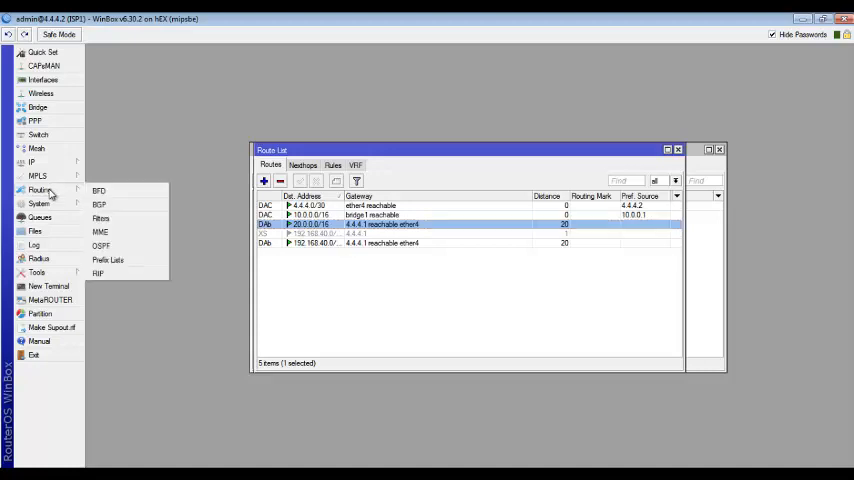
Step: Set peer1's In Filter to the ABC-IN chain in its General settings
{"action": "left_click", "coordinate": [98, 204]}
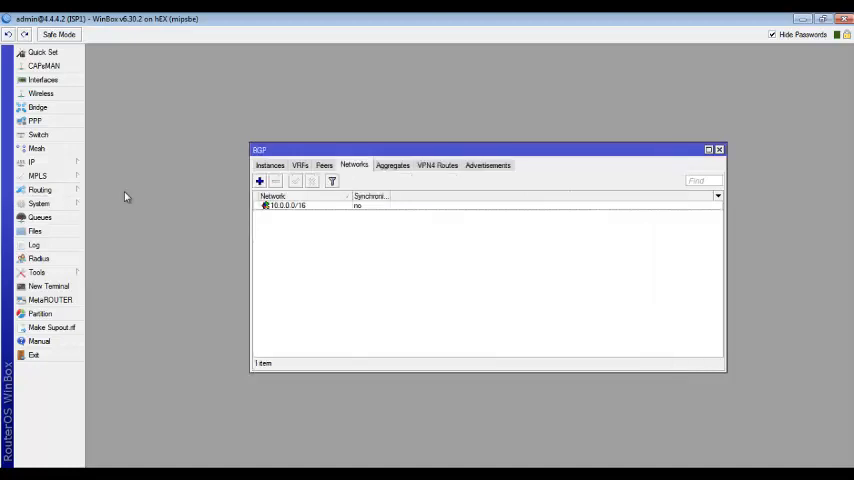
{"action": "left_click", "coordinate": [324, 164]}
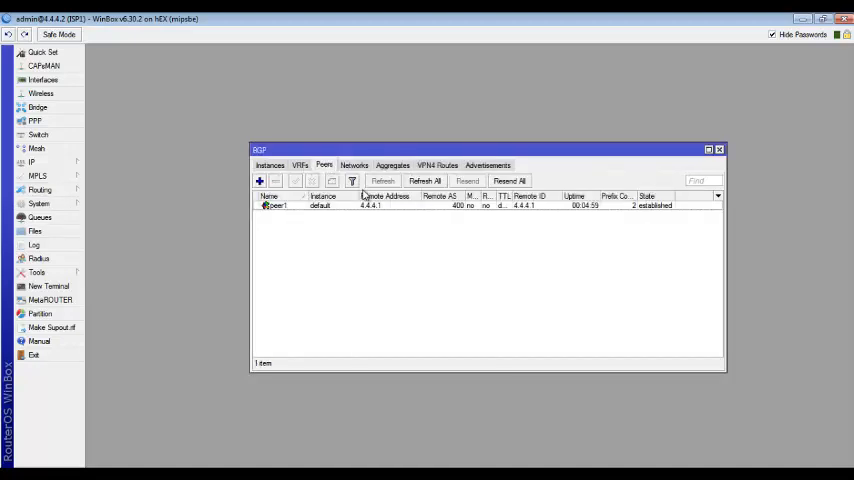
{"action": "double_click", "coordinate": [276, 206]}
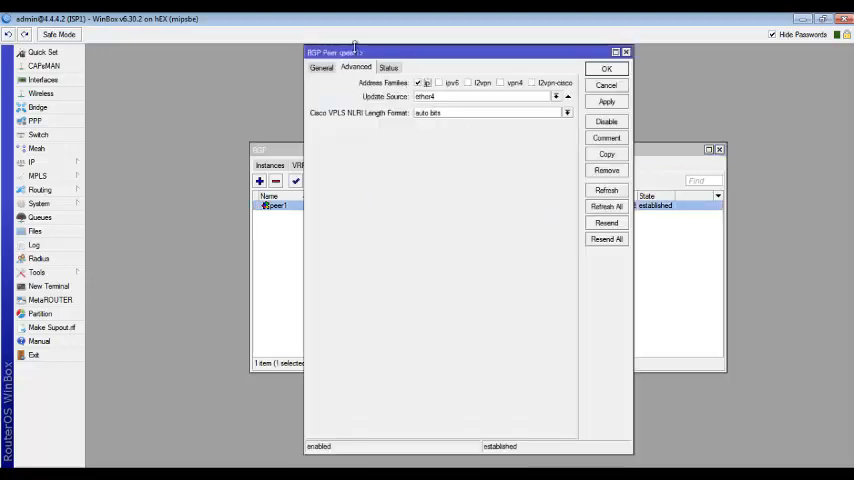
{"action": "left_click", "coordinate": [320, 68]}
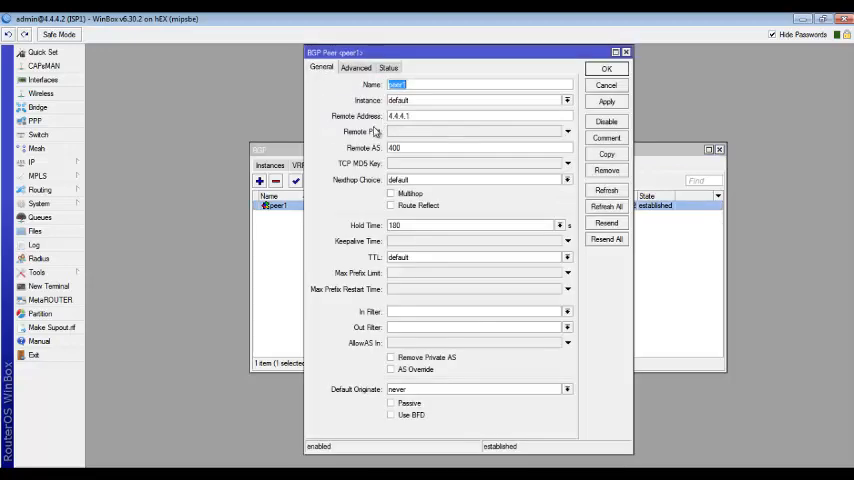
{"action": "mouse_move", "coordinate": [464, 132]}
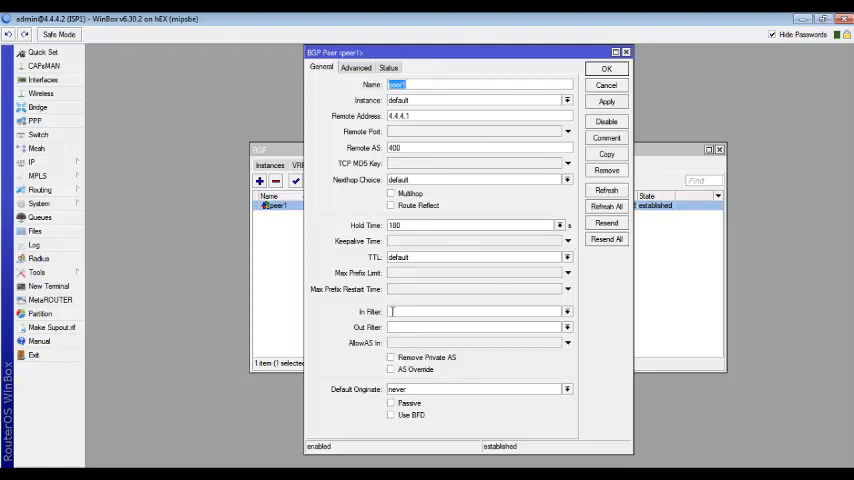
{"action": "left_click", "coordinate": [568, 312]}
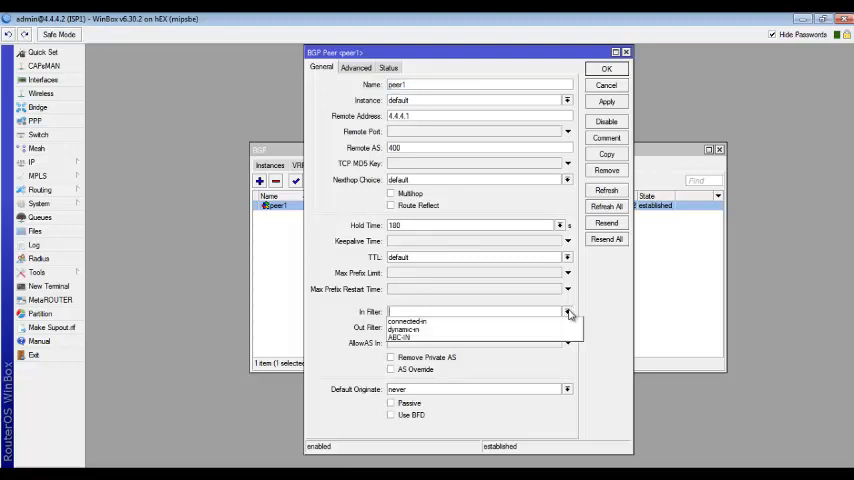
{"action": "left_click", "coordinate": [568, 312]}
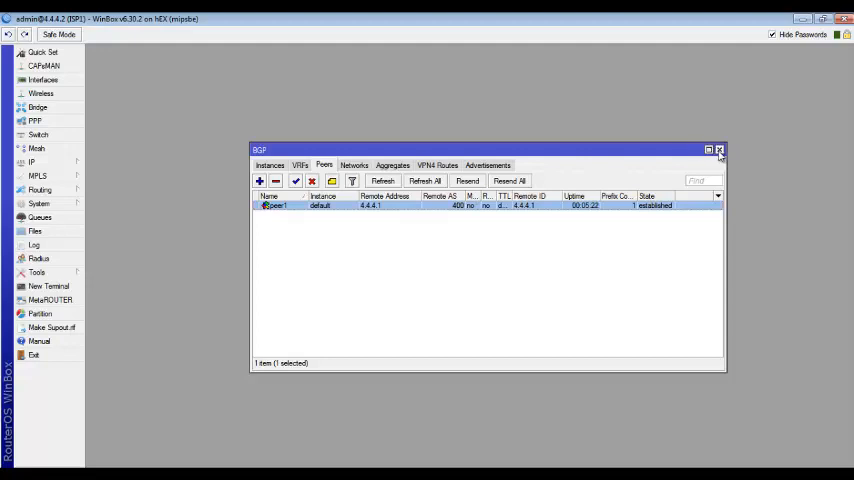
Step: Show ISP1's route list where 192.168.40.0/24 via 4.4.4.1 is the only active BGP route
{"action": "left_click", "coordinate": [718, 150]}
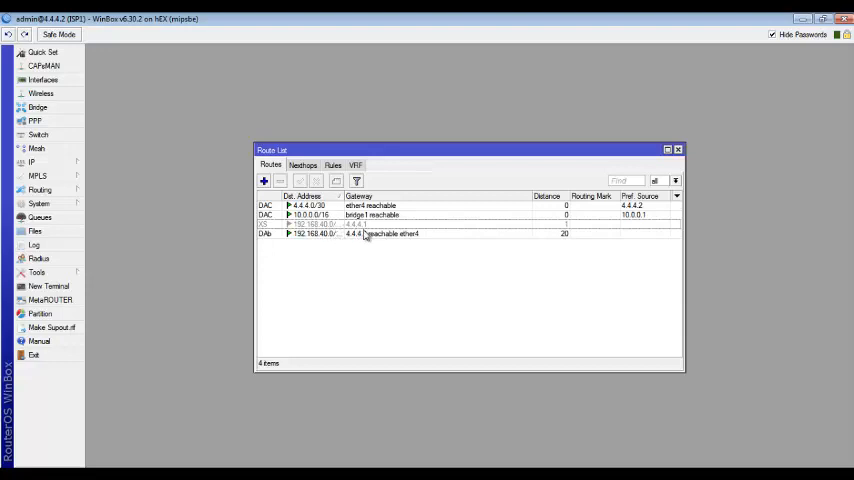
{"action": "mouse_move", "coordinate": [372, 238]}
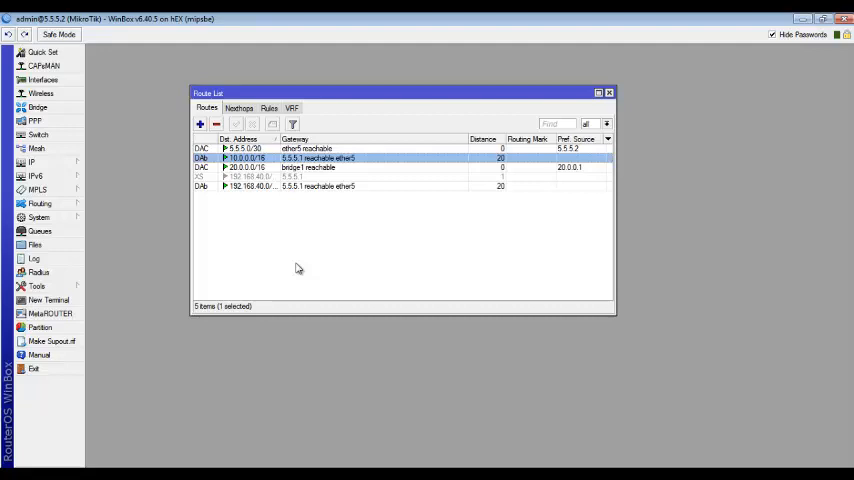
{"action": "mouse_move", "coordinate": [398, 400]}
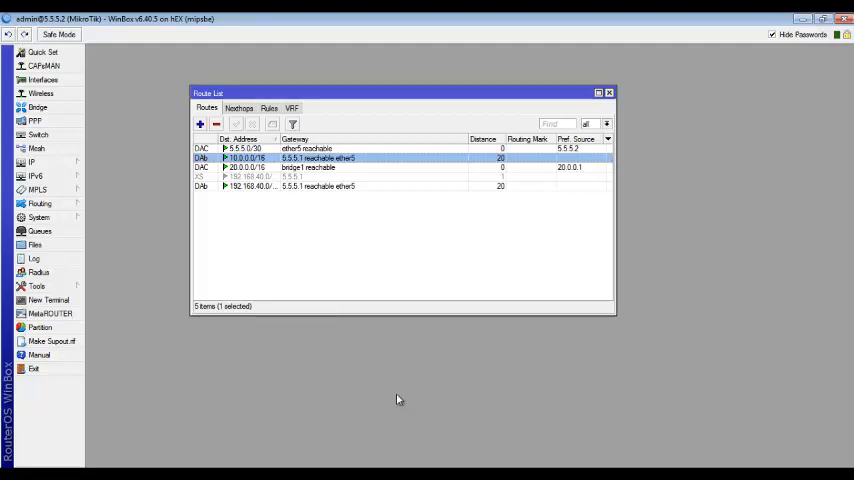